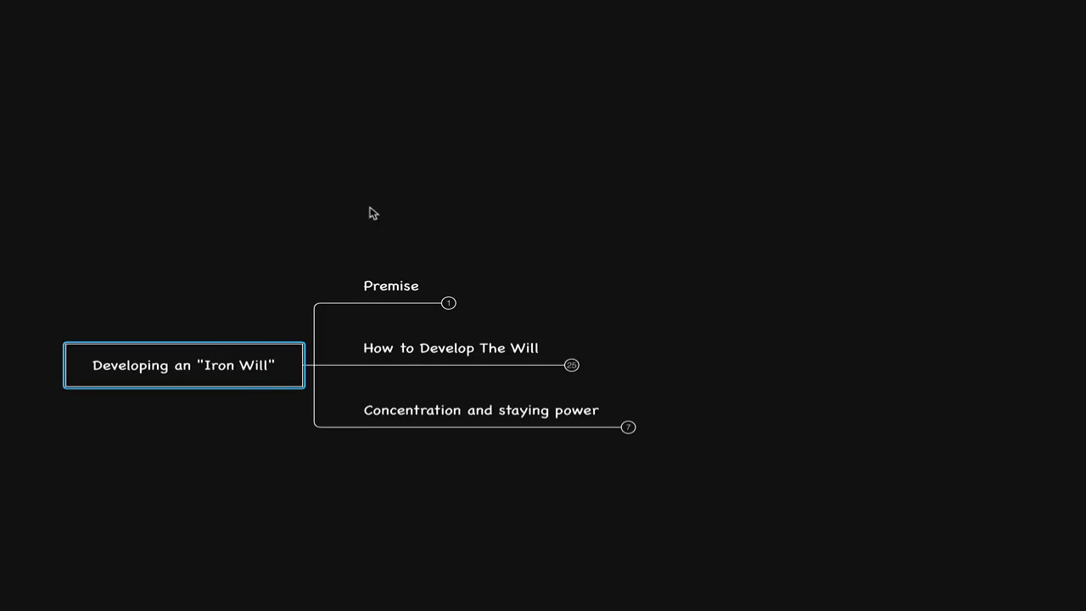
{"action": "mouse_move", "coordinate": [478, 234]}
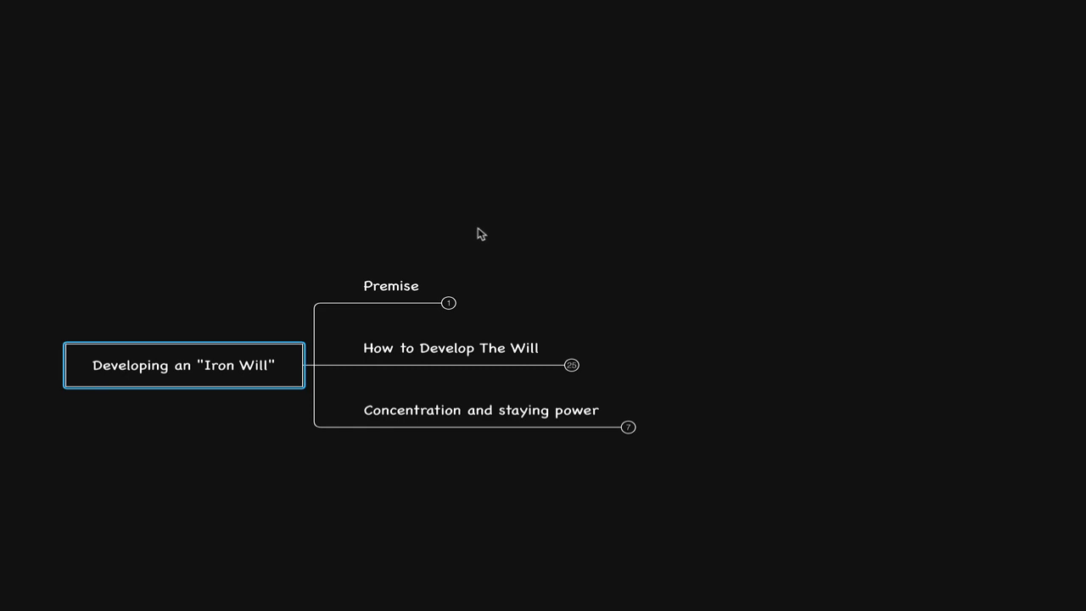
{"action": "mouse_move", "coordinate": [492, 262]}
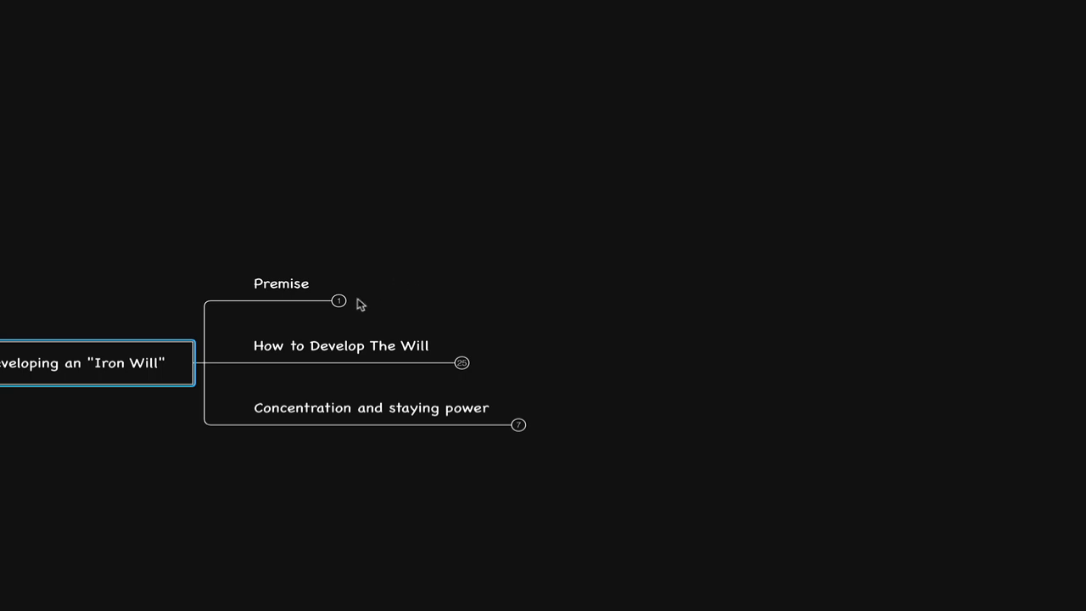
- Reveal the Premise note about making Divine Will my own will in all action
{"action": "left_click", "coordinate": [282, 284]}
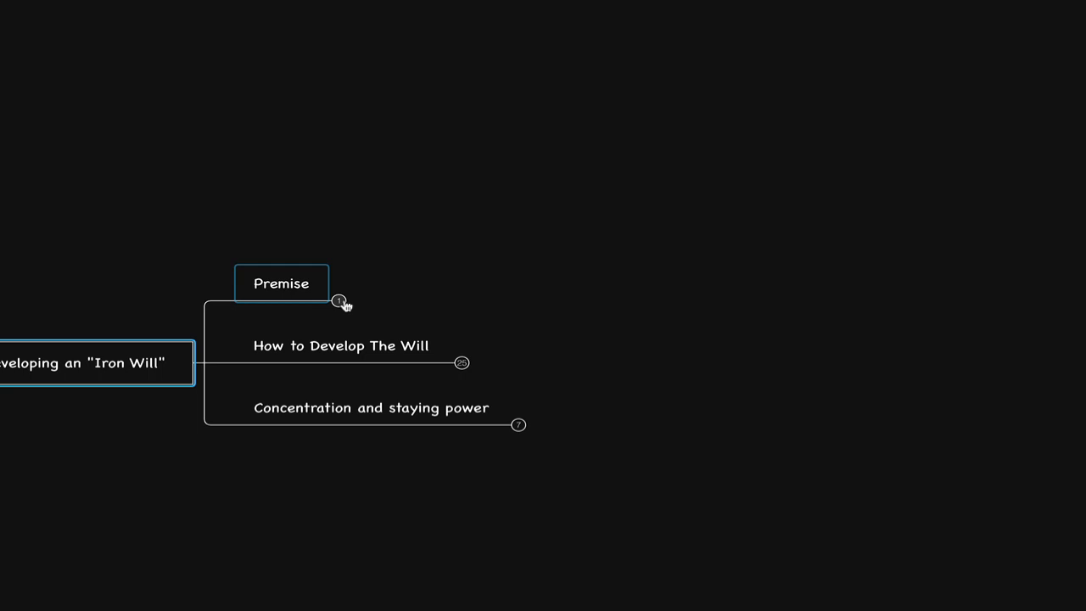
{"action": "left_click", "coordinate": [340, 302]}
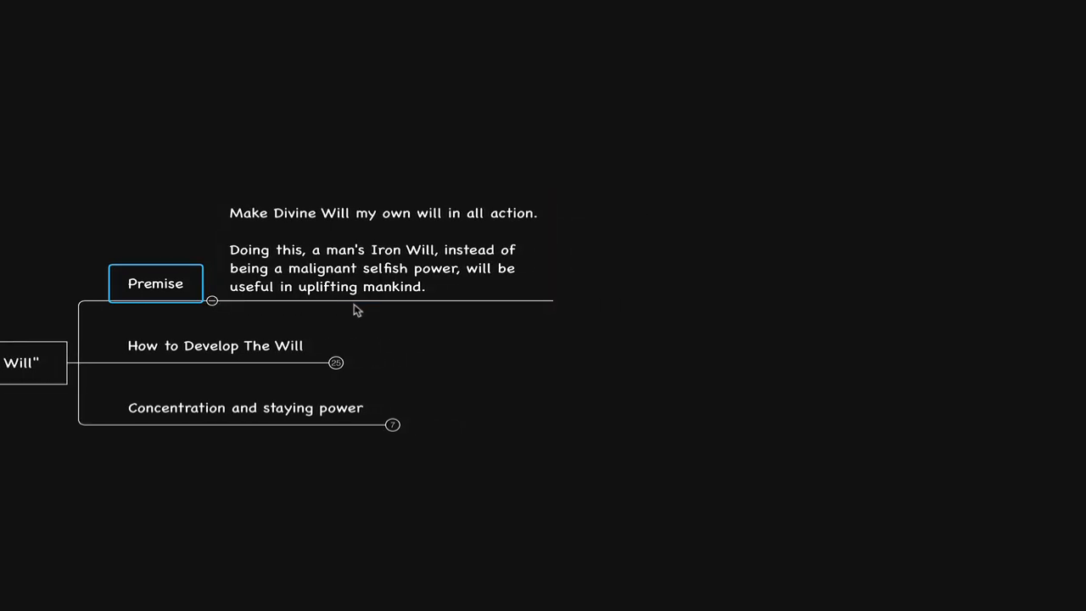
{"action": "mouse_move", "coordinate": [407, 337]}
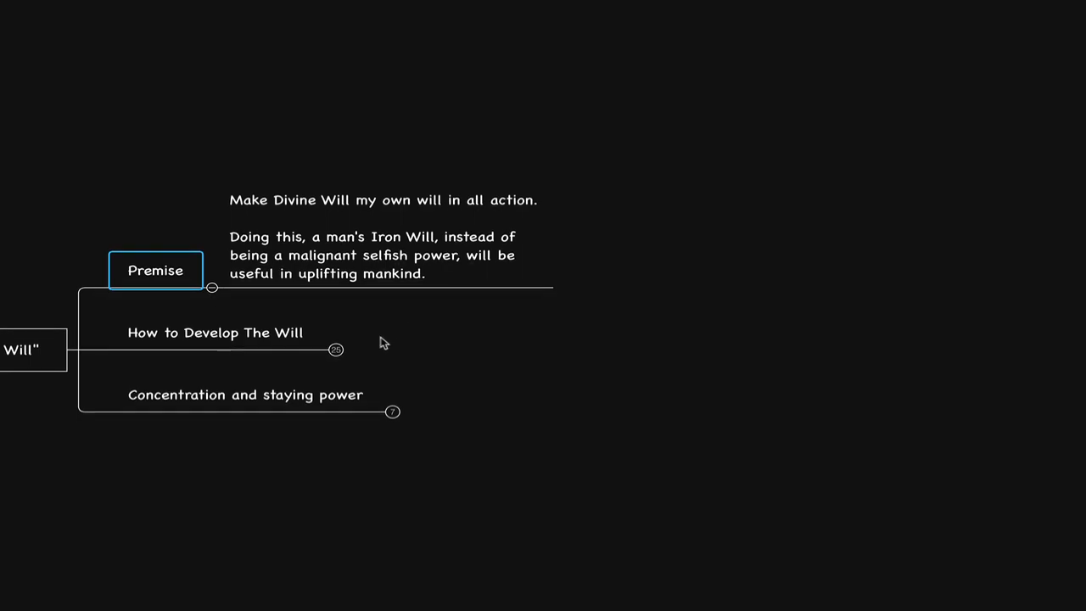
- Expand How to Develop The Will, then Mental Discipline, showing its training and self-mastery quotes
{"action": "left_click", "coordinate": [336, 350]}
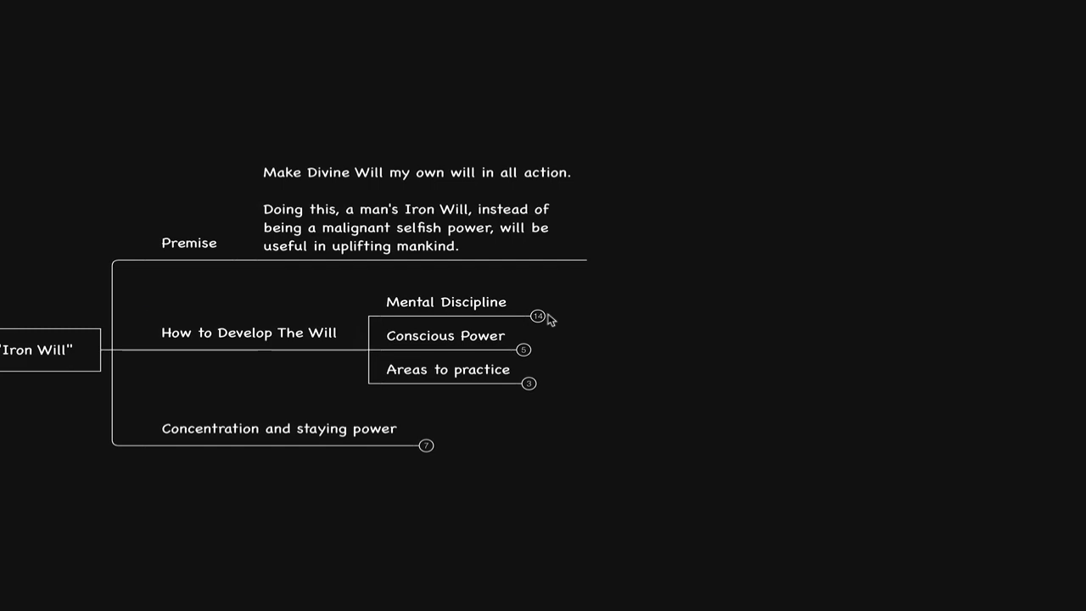
{"action": "left_click", "coordinate": [538, 318]}
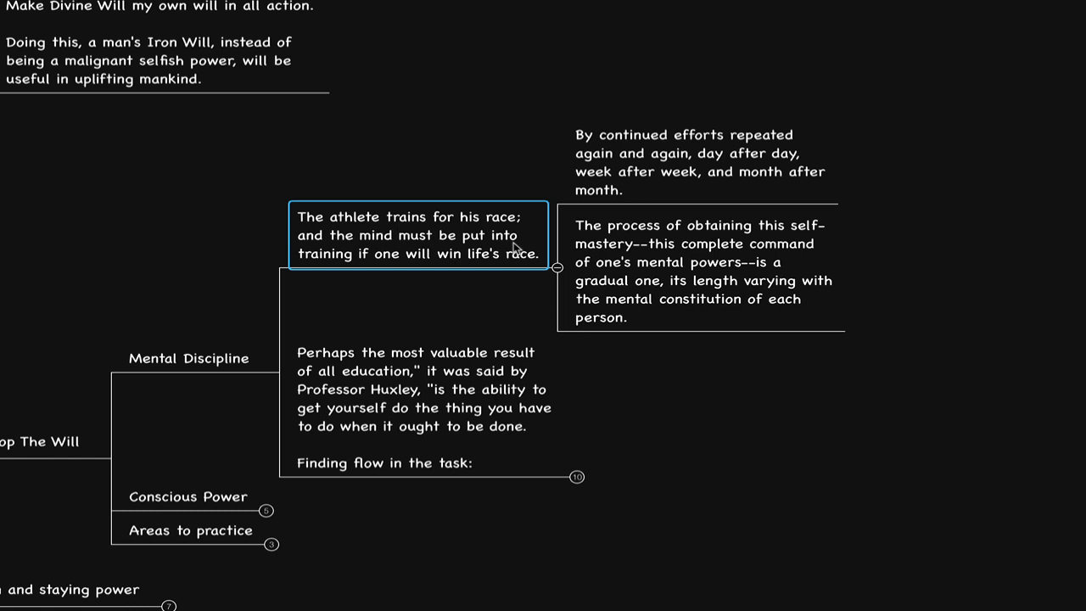
{"action": "mouse_move", "coordinate": [512, 316]}
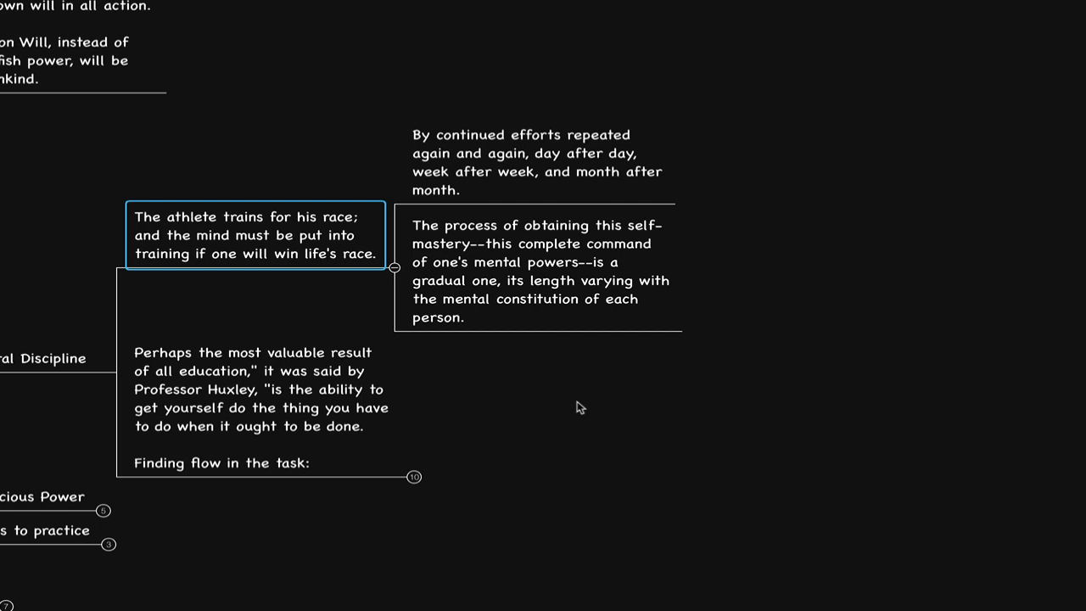
{"action": "scroll", "scroll_direction": "down", "scroll_amount": 3}
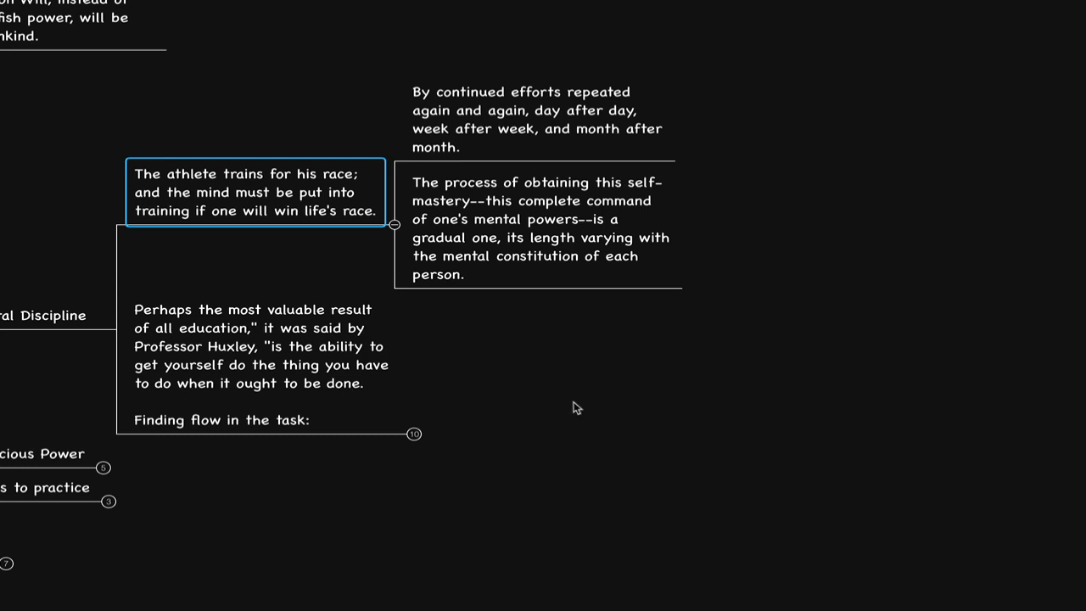
{"action": "mouse_move", "coordinate": [560, 407]}
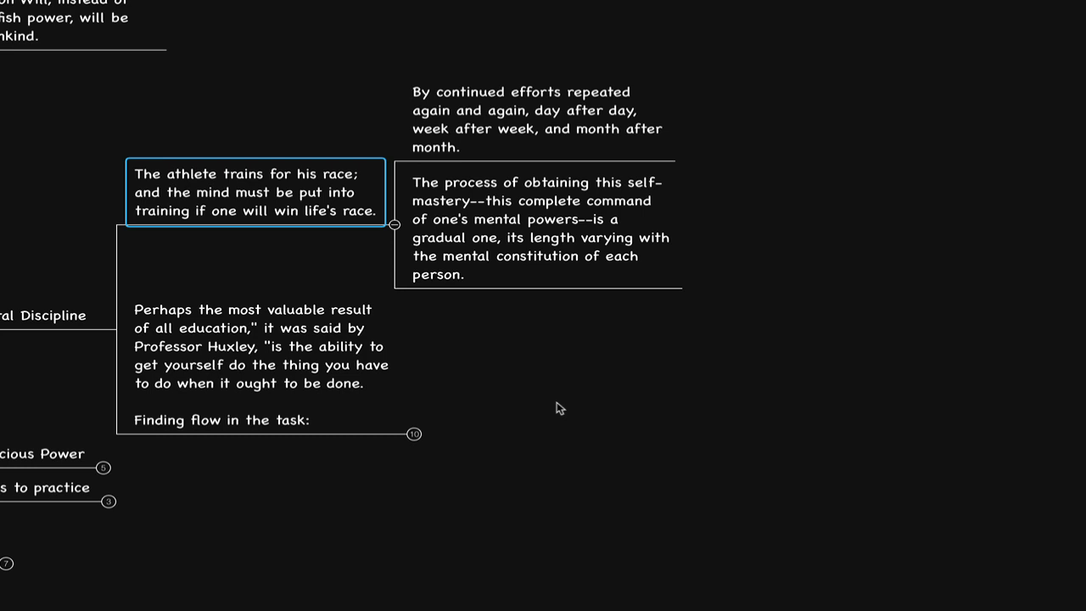
{"action": "scroll", "scroll_direction": "down", "scroll_amount": 3}
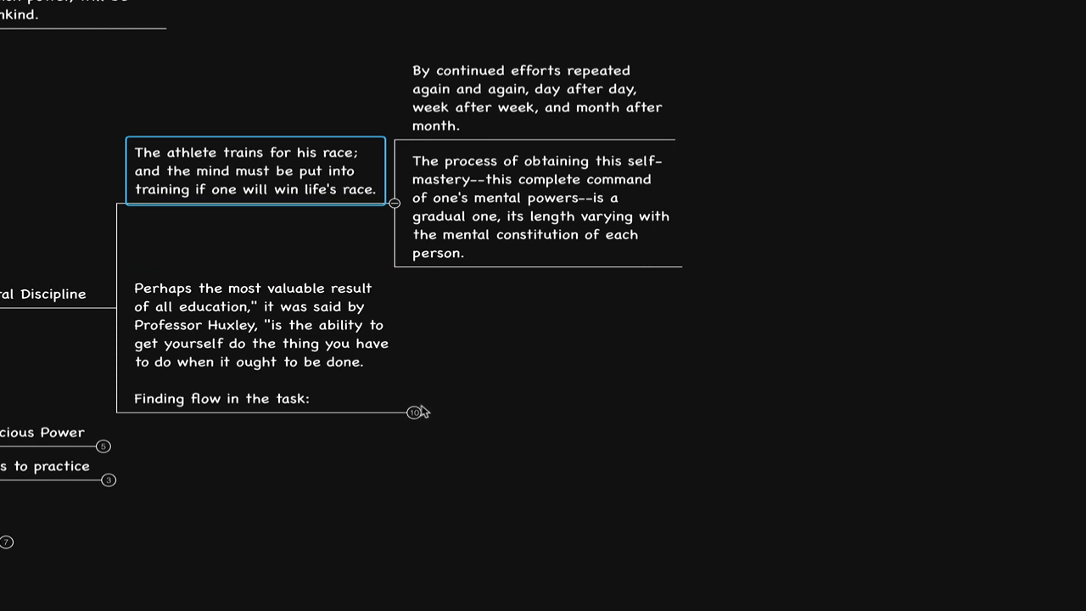
{"action": "mouse_move", "coordinate": [462, 342]}
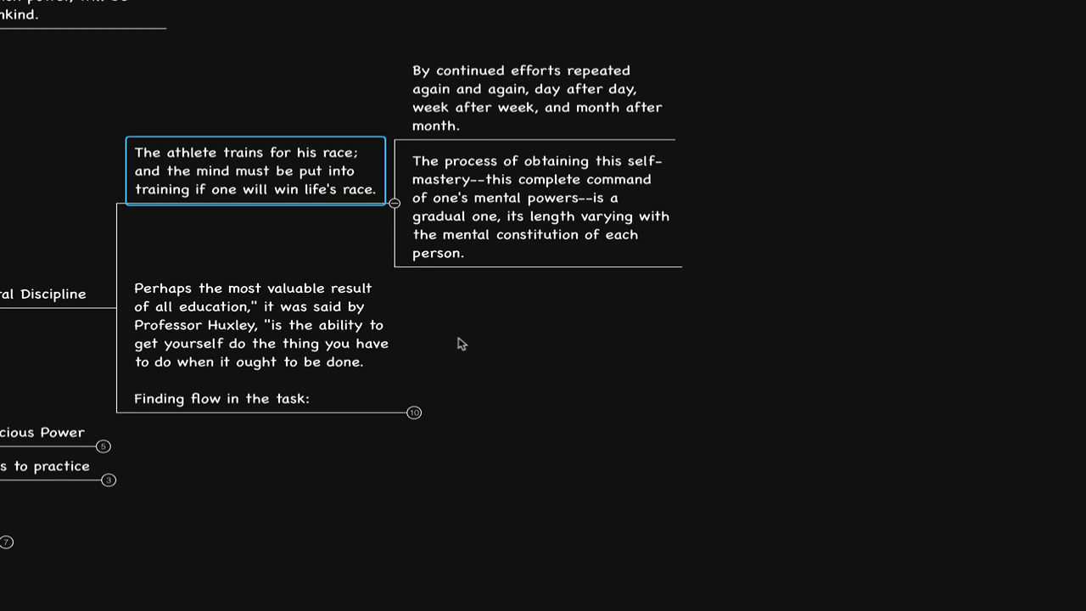
{"action": "mouse_move", "coordinate": [452, 354]}
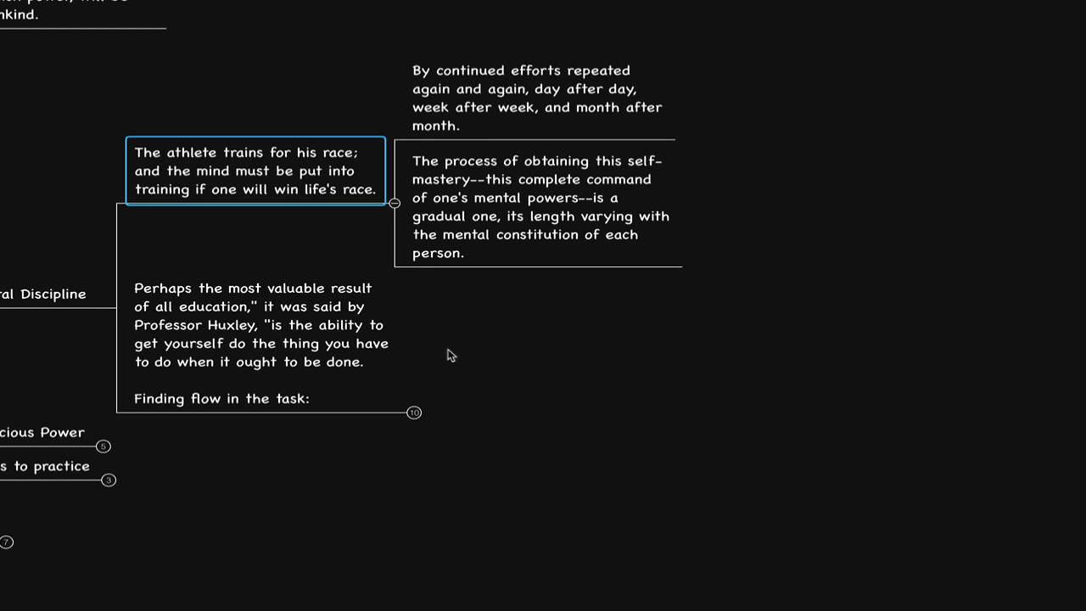
{"action": "mouse_move", "coordinate": [437, 370]}
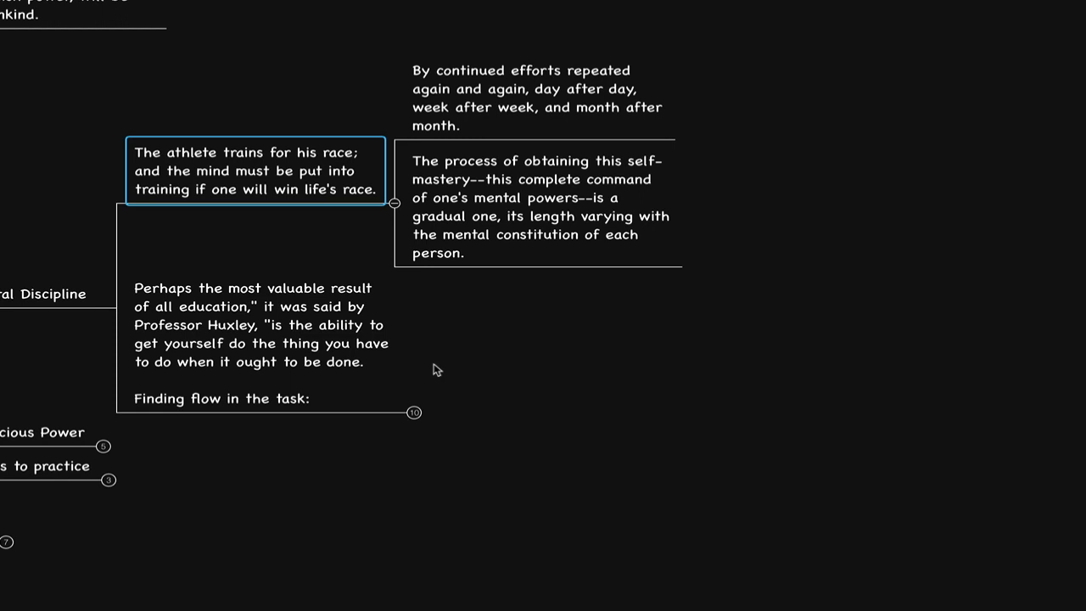
{"action": "mouse_move", "coordinate": [499, 237]}
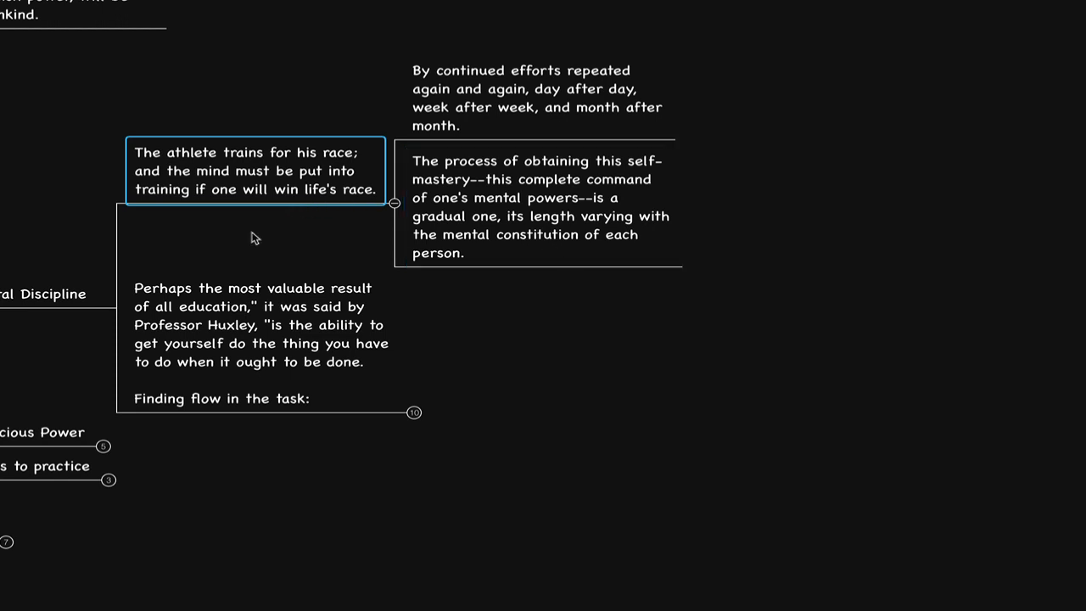
{"action": "mouse_move", "coordinate": [462, 407]}
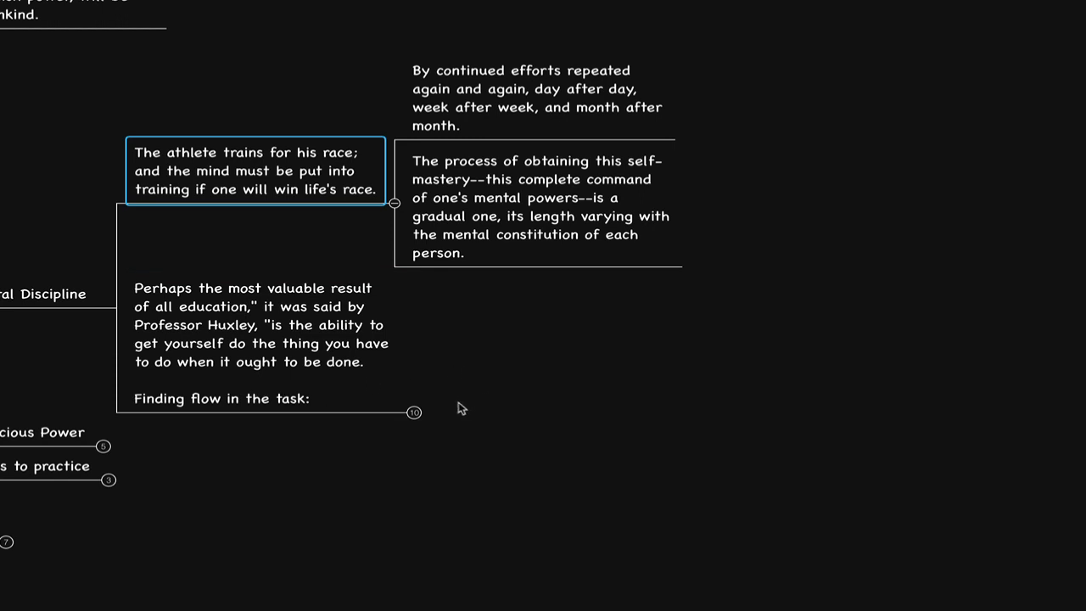
- Reveal the Flow topic and its traits, from clear goals to autotelic activities
{"action": "left_click", "coordinate": [414, 414]}
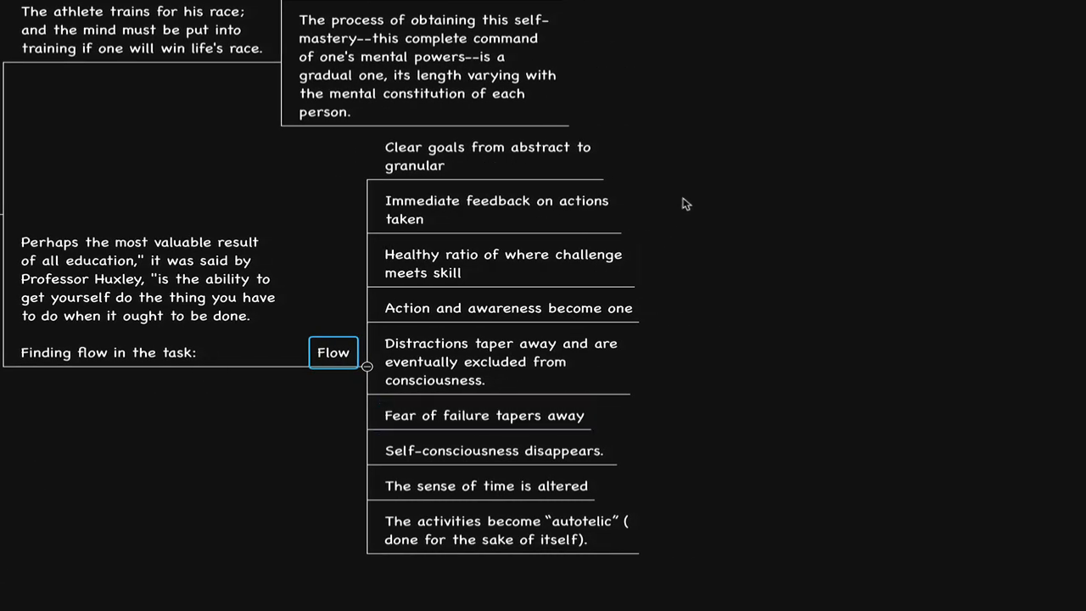
{"action": "mouse_move", "coordinate": [691, 160]}
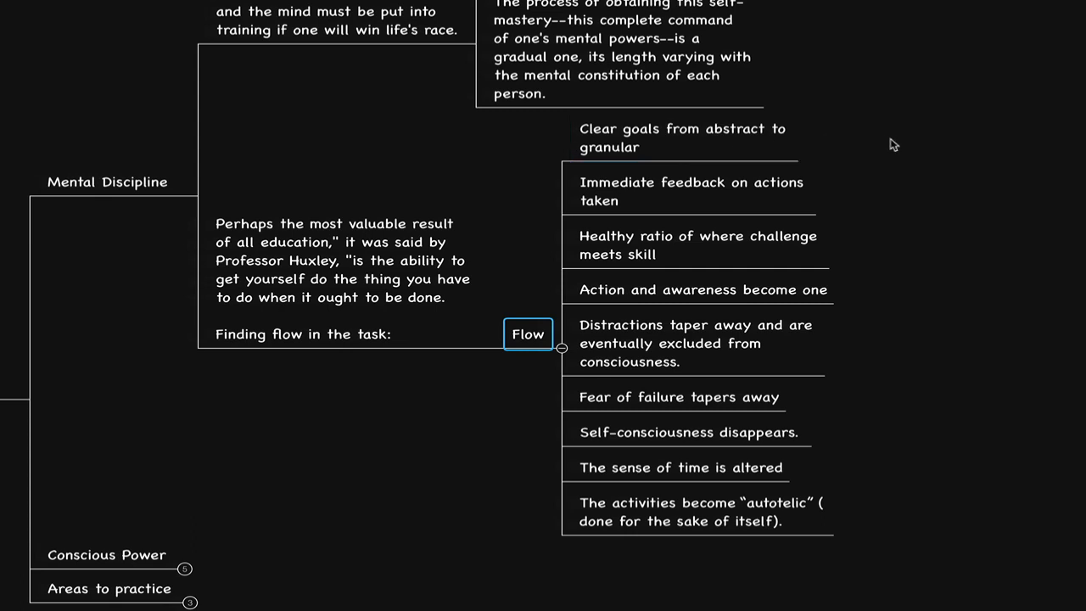
{"action": "scroll", "scroll_direction": "down", "scroll_amount": 3}
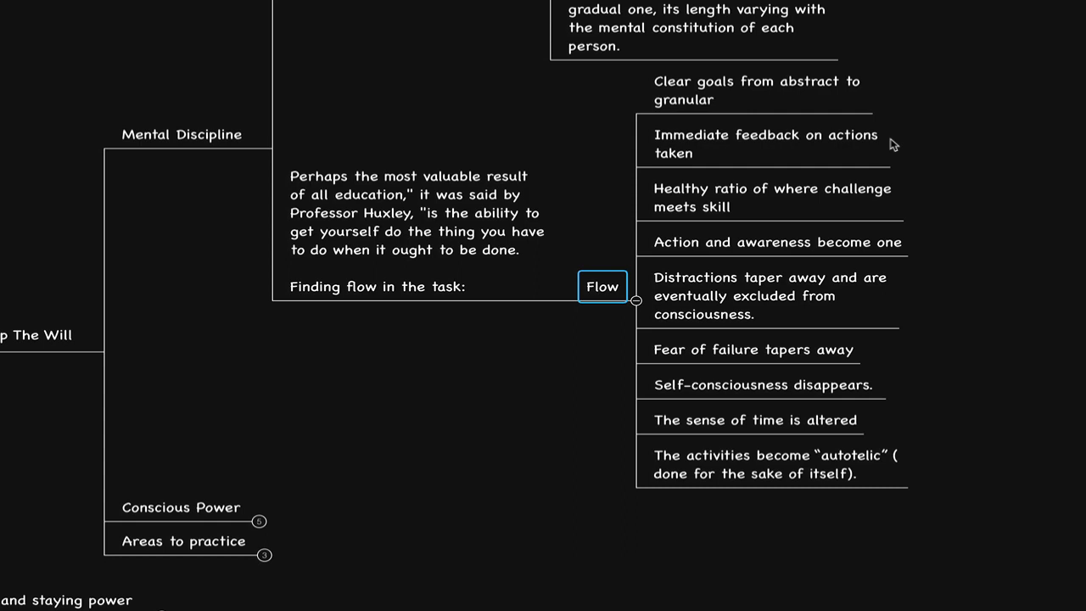
{"action": "mouse_move", "coordinate": [925, 159]}
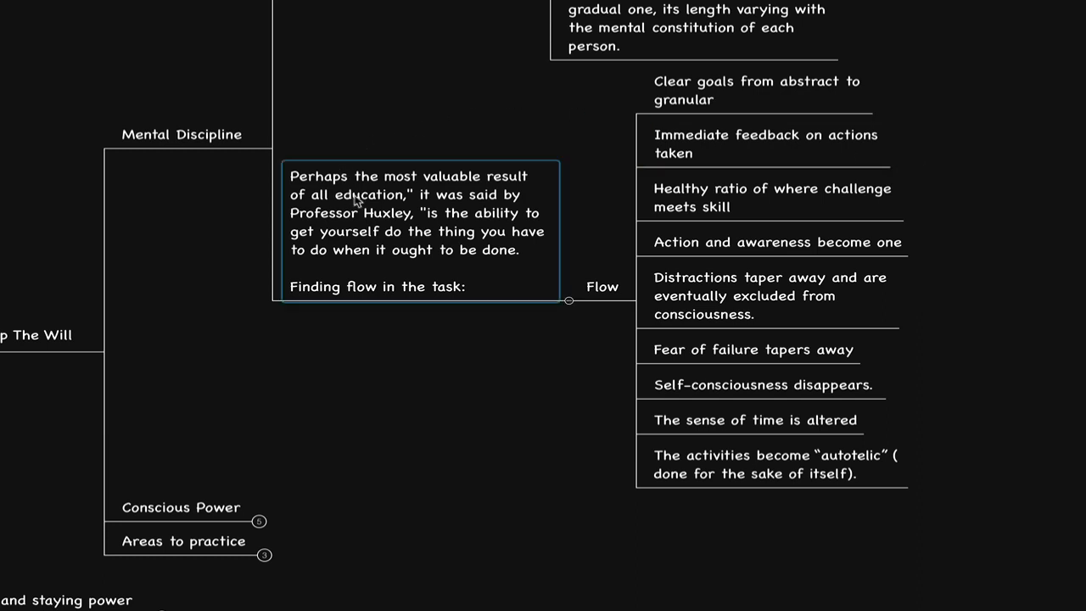
{"action": "mouse_move", "coordinate": [533, 258]}
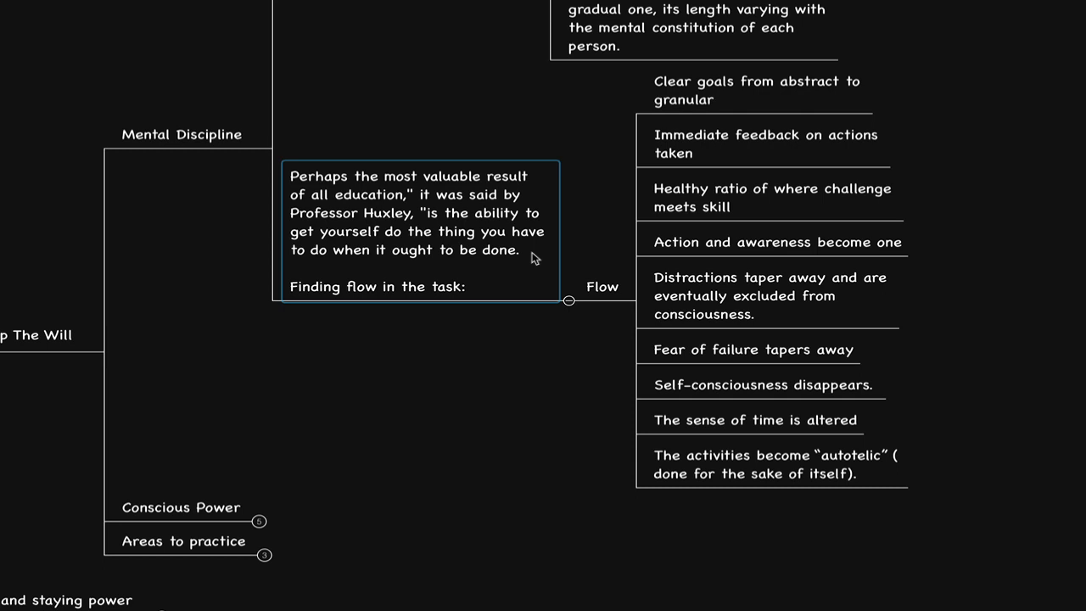
{"action": "scroll", "scroll_direction": "down", "scroll_amount": 3}
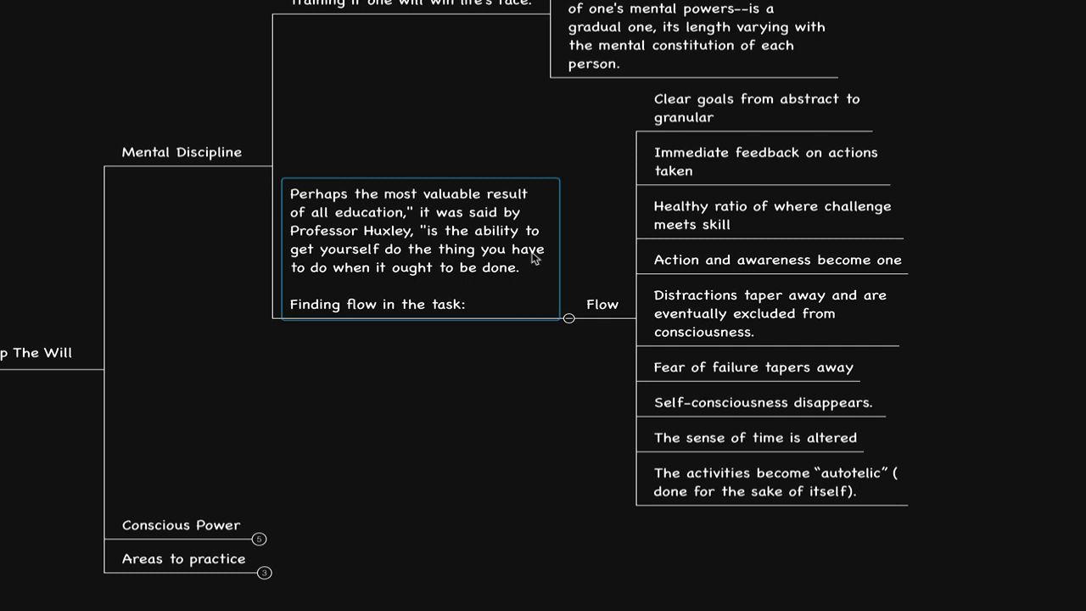
{"action": "scroll", "scroll_direction": "down", "scroll_amount": 3}
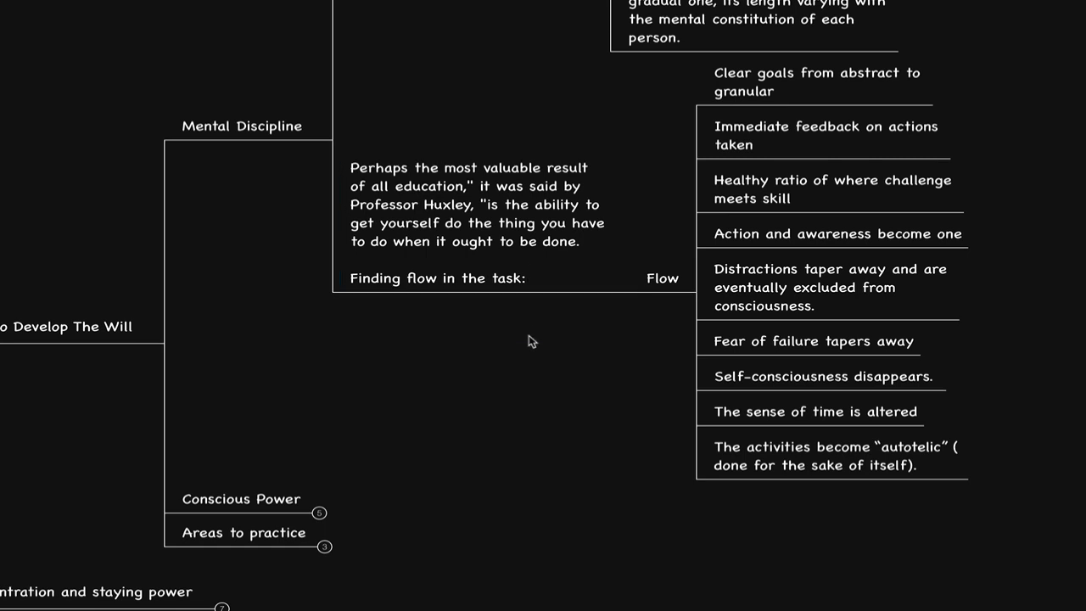
{"action": "mouse_move", "coordinate": [533, 357]}
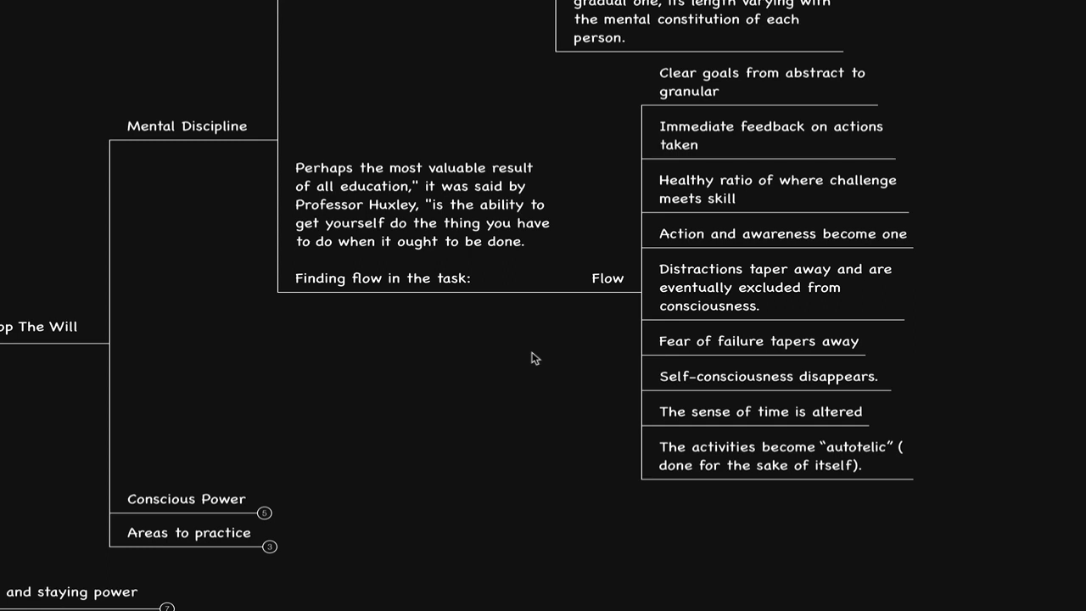
{"action": "scroll", "scroll_direction": "down", "scroll_amount": 3}
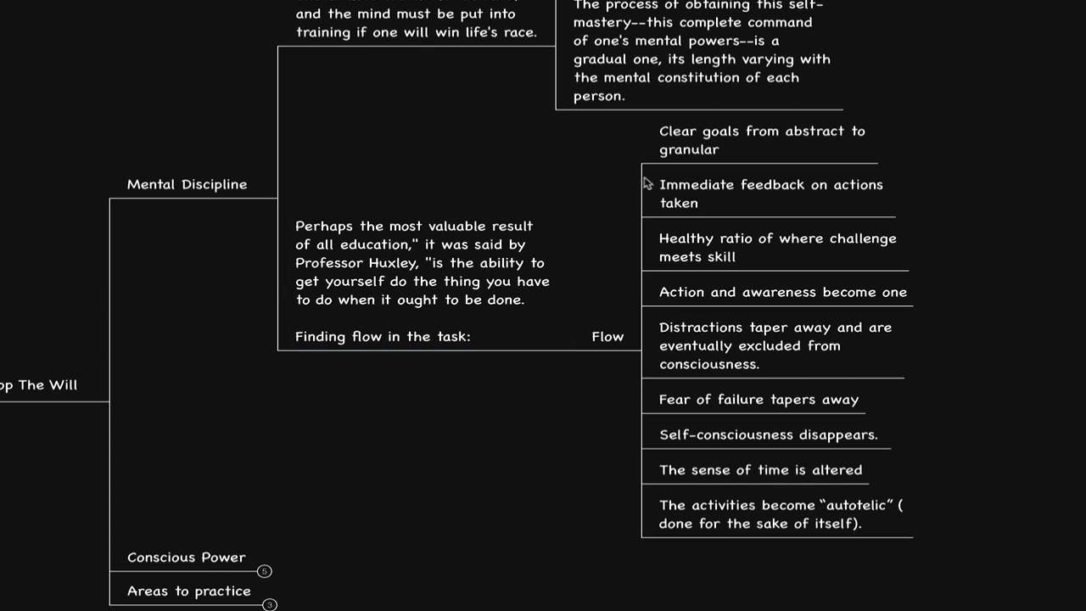
{"action": "left_click", "coordinate": [762, 139]}
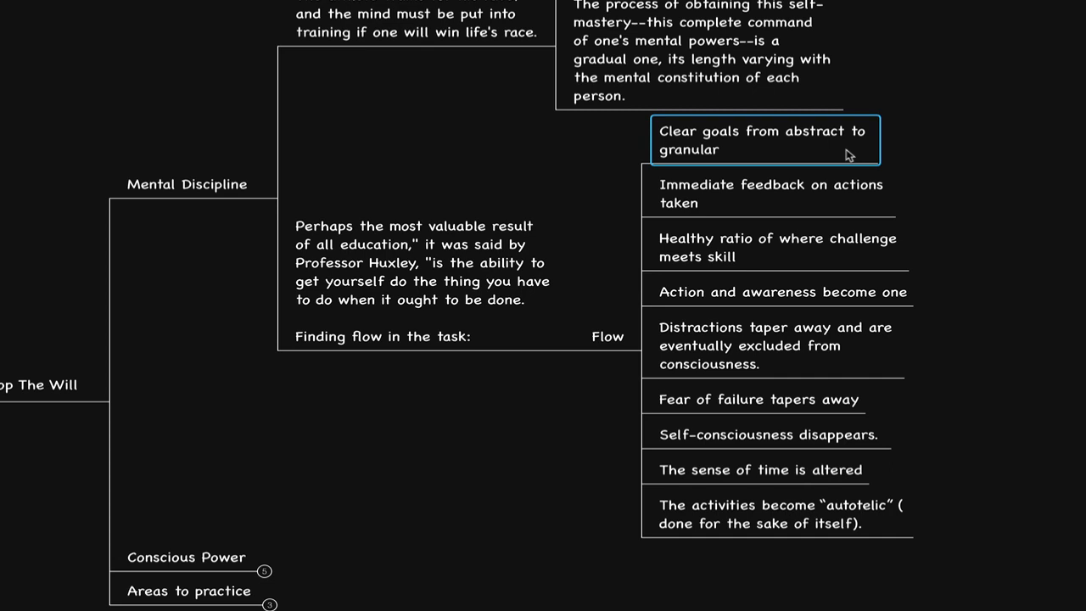
{"action": "left_click", "coordinate": [772, 194]}
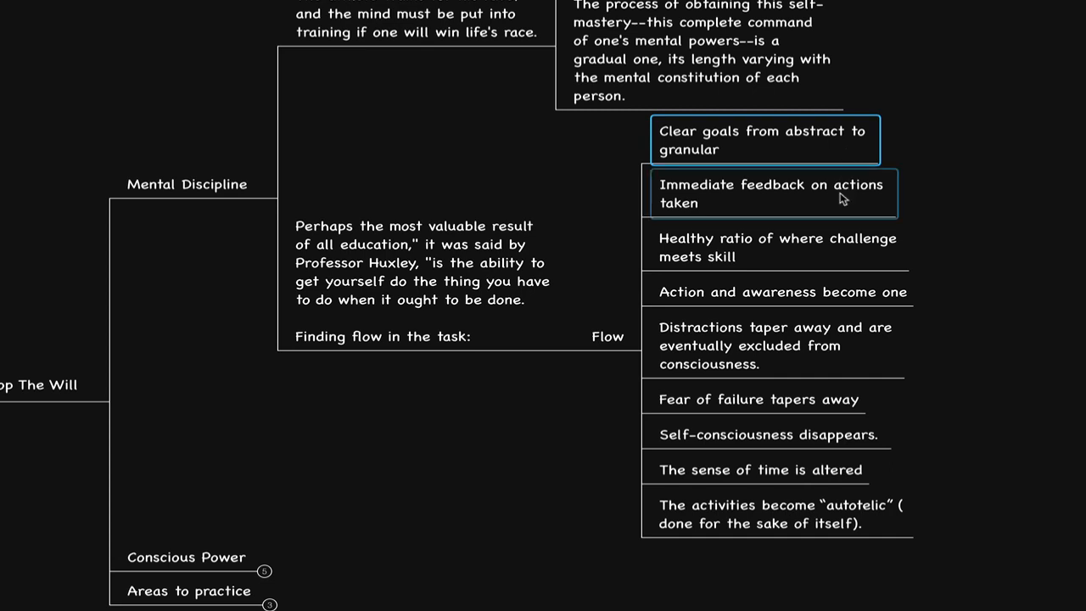
{"action": "left_click", "coordinate": [770, 194]}
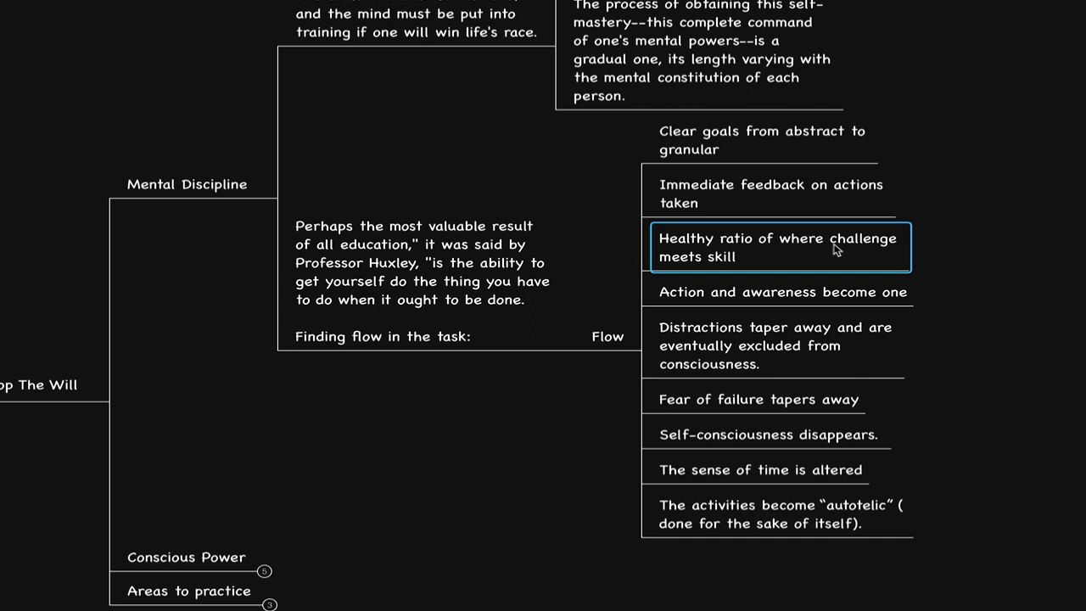
{"action": "mouse_move", "coordinate": [839, 256]}
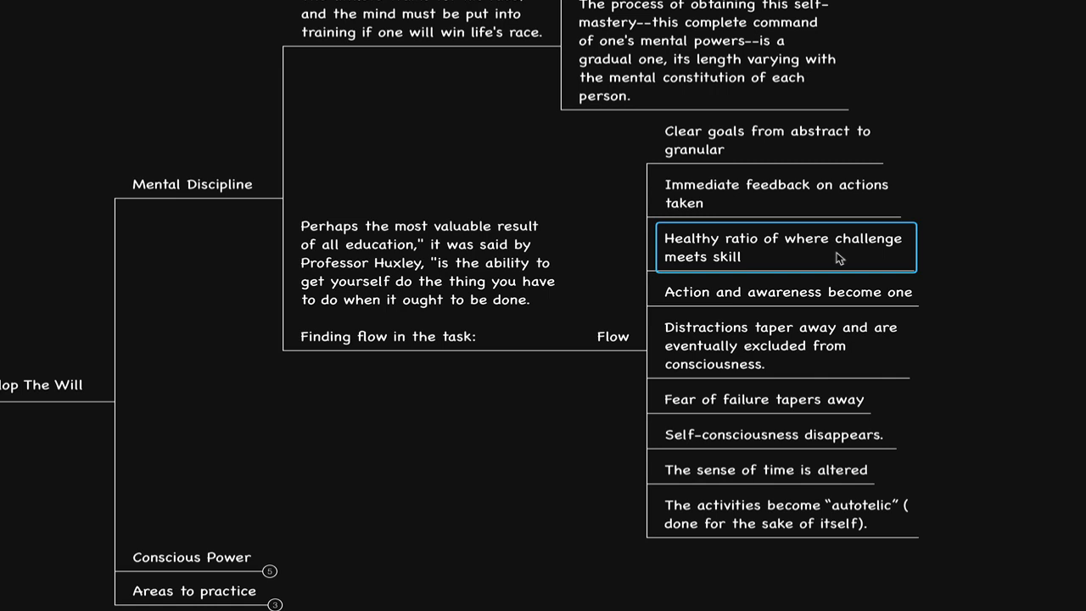
{"action": "scroll", "scroll_direction": "down", "scroll_amount": 3}
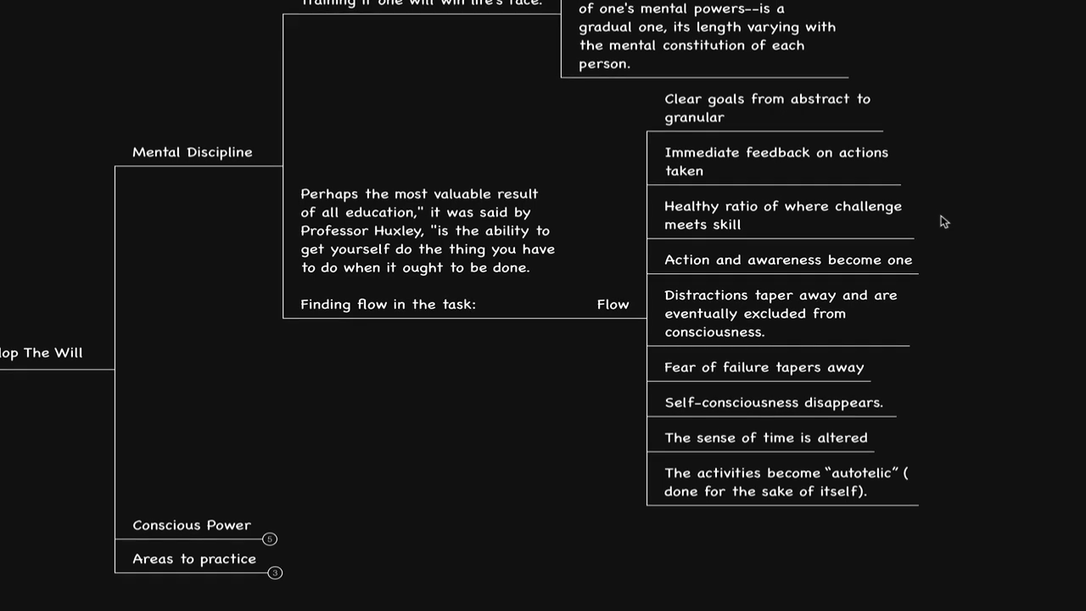
{"action": "scroll", "scroll_direction": "down", "scroll_amount": 3}
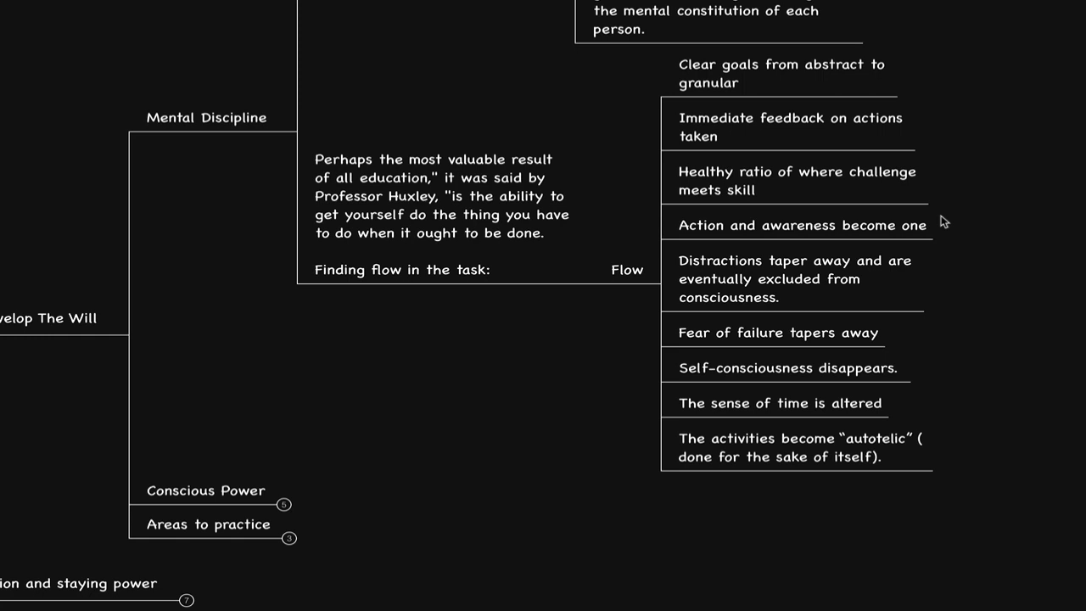
{"action": "left_click", "coordinate": [801, 224]}
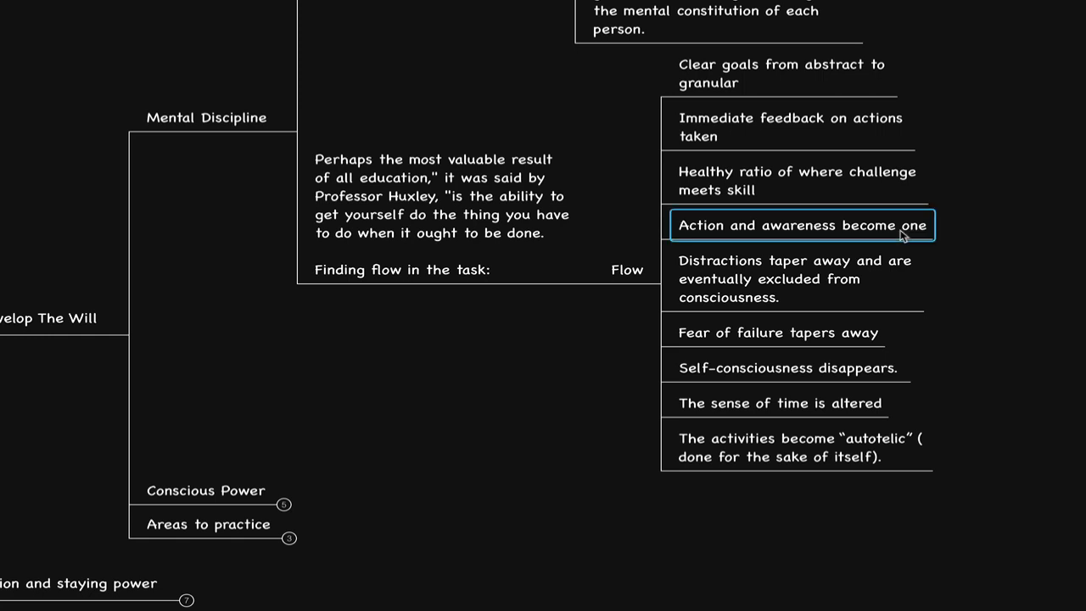
{"action": "left_click", "coordinate": [794, 279]}
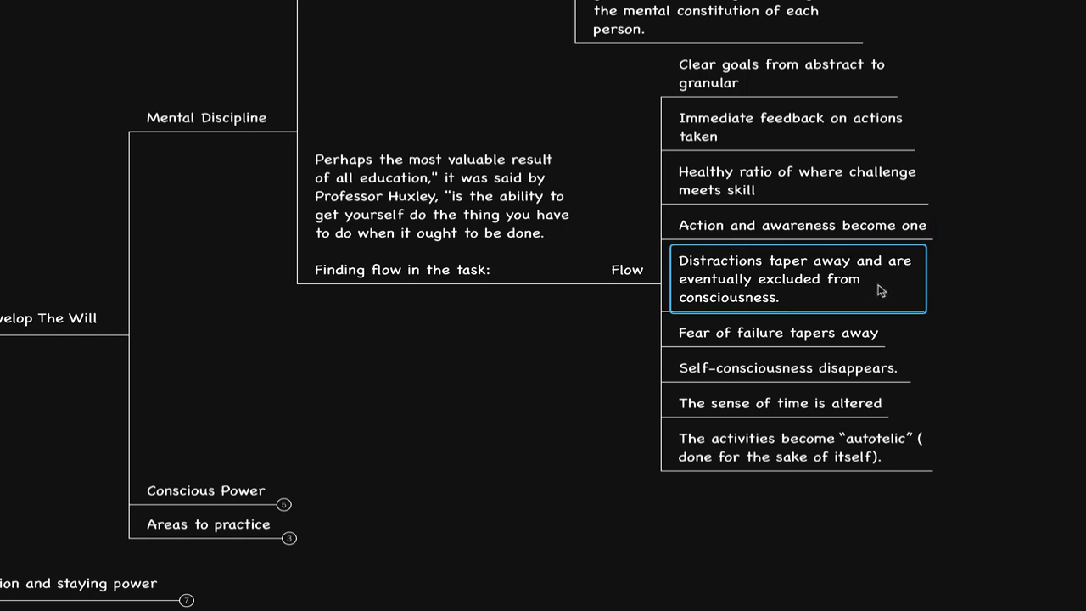
{"action": "mouse_move", "coordinate": [872, 292]}
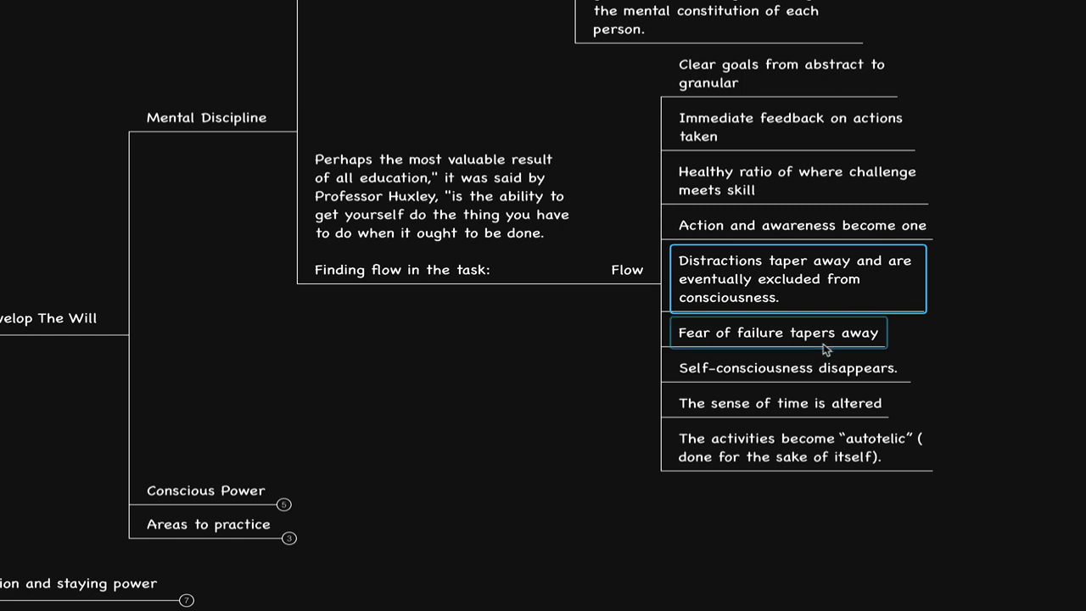
{"action": "left_click", "coordinate": [787, 366]}
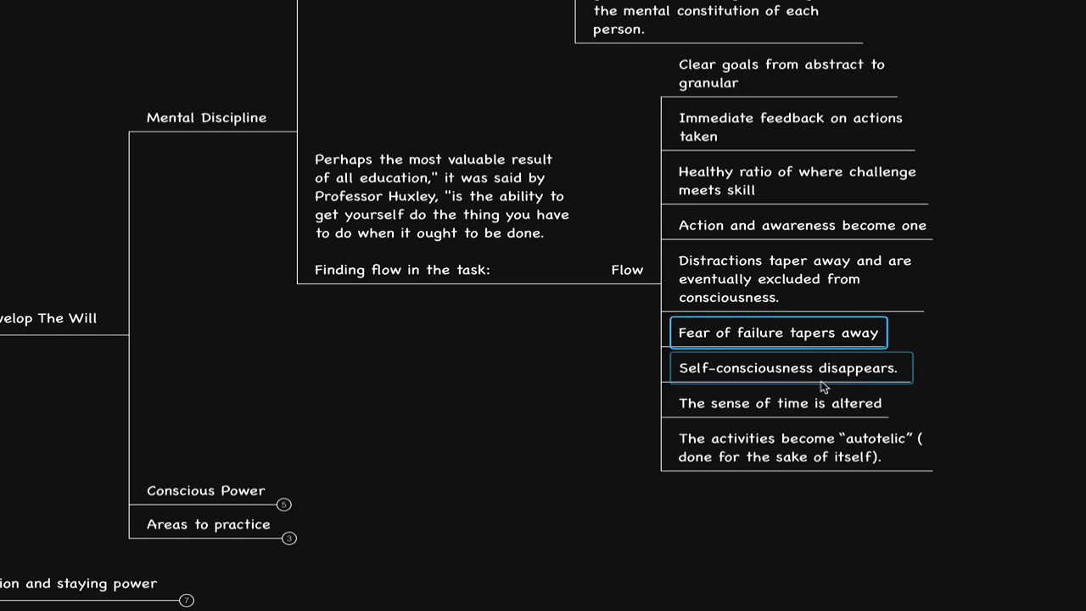
{"action": "left_click", "coordinate": [777, 404]}
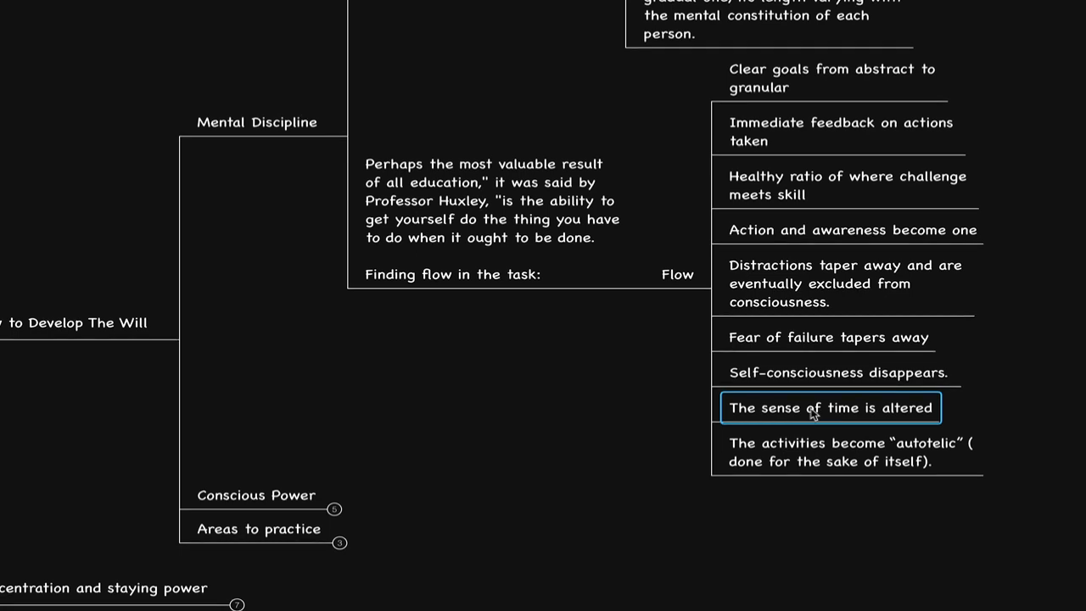
{"action": "left_click", "coordinate": [848, 451]}
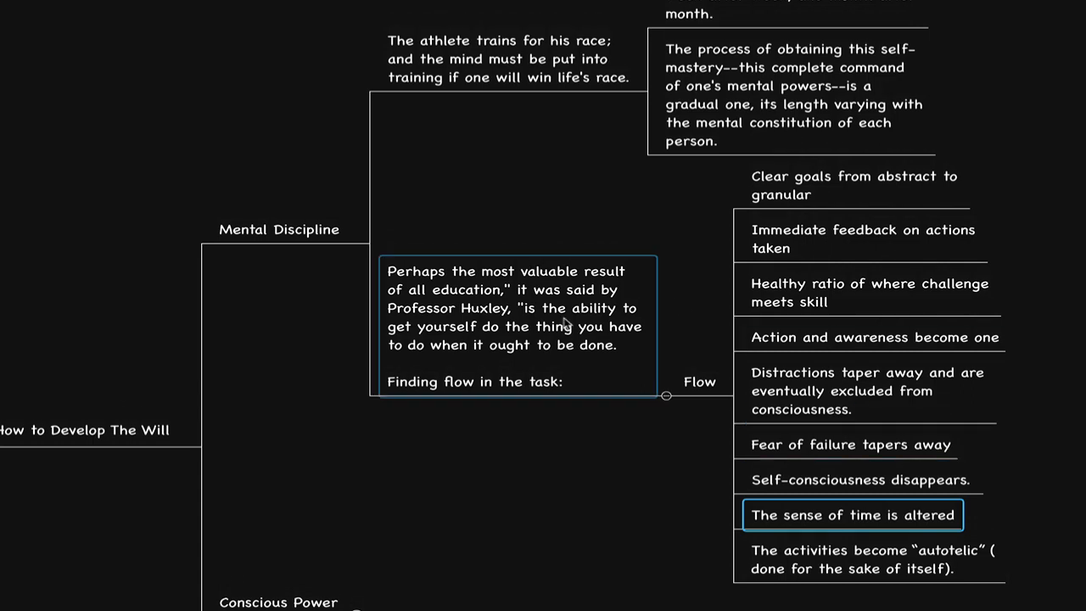
- Scroll past the Flow traits and expand Conscious Power to show its quote and passages
{"action": "scroll", "scroll_direction": "down", "scroll_amount": 3}
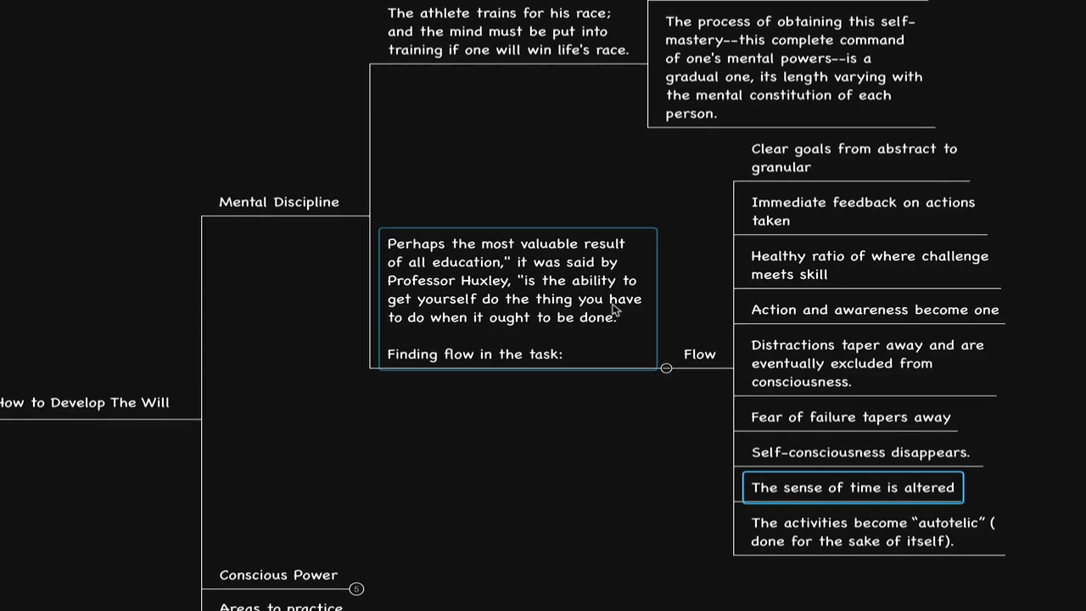
{"action": "scroll", "scroll_direction": "down", "scroll_amount": 3}
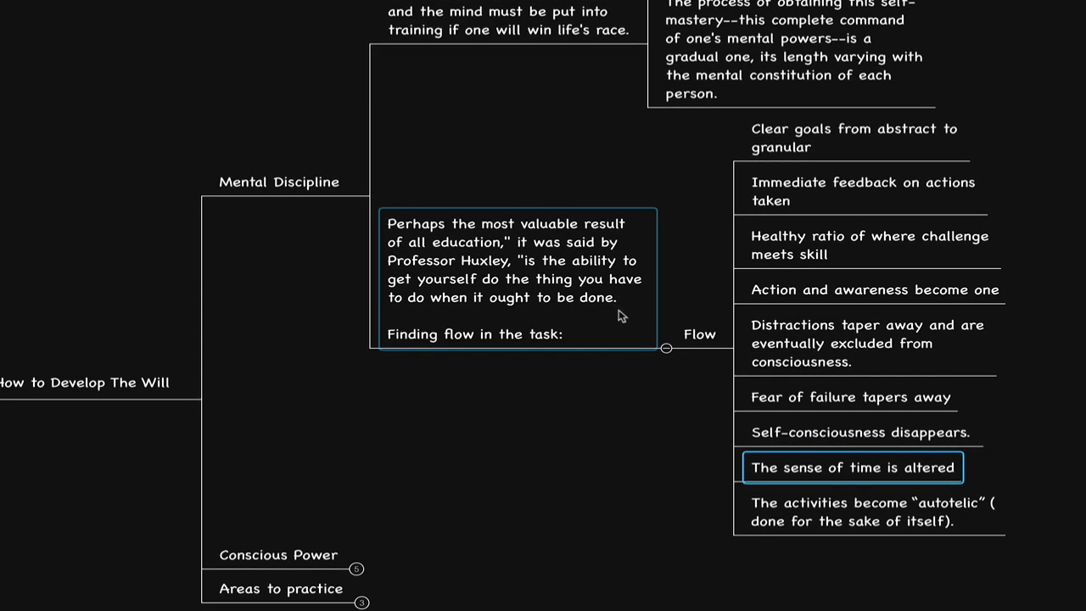
{"action": "left_click", "coordinate": [852, 511]}
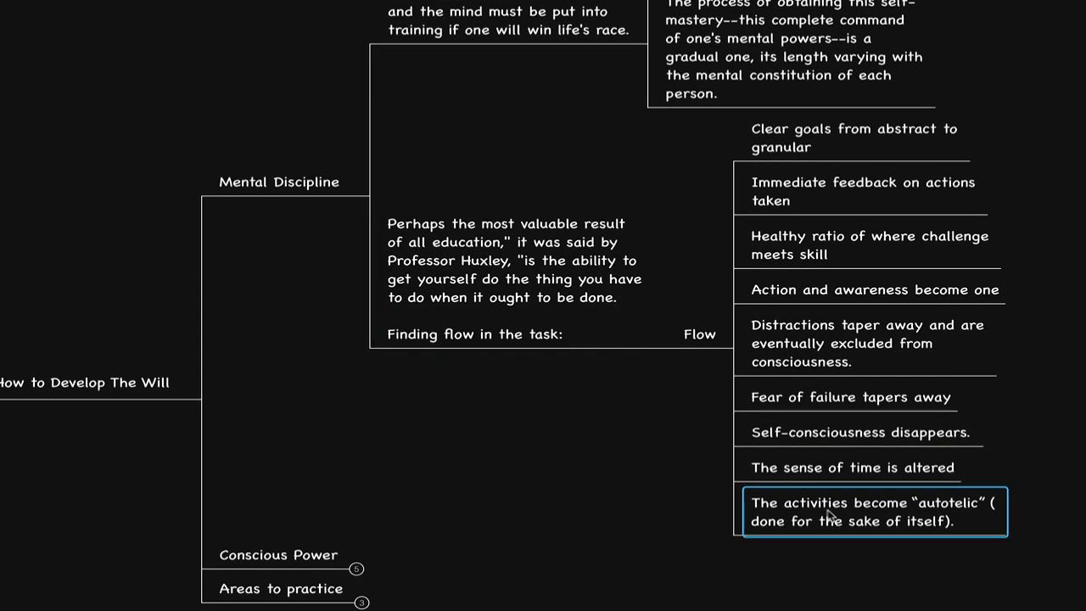
{"action": "mouse_move", "coordinate": [594, 478]}
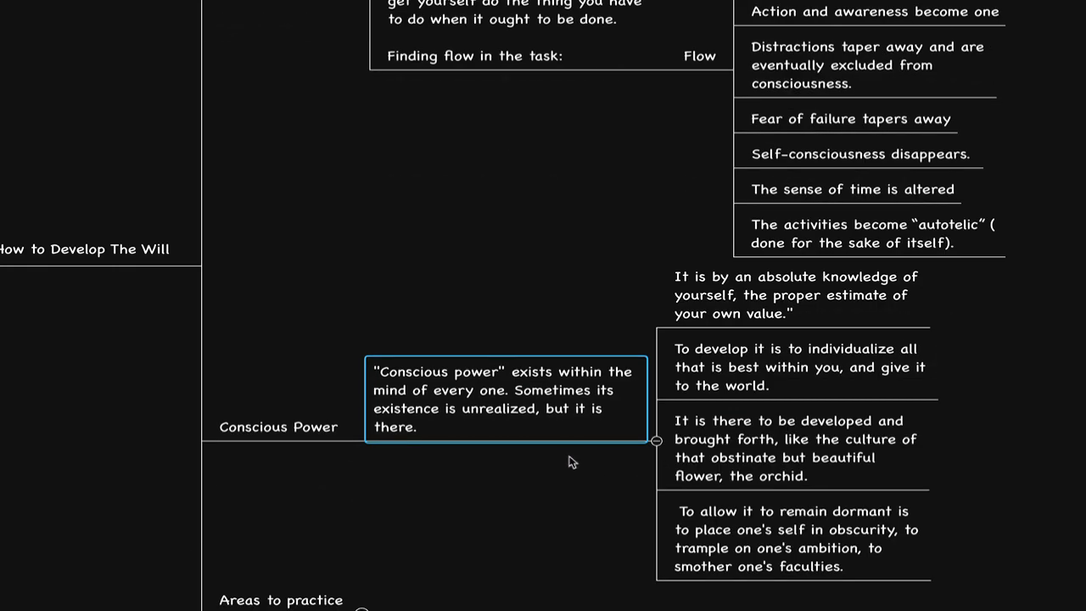
{"action": "scroll", "scroll_direction": "down", "scroll_amount": 3}
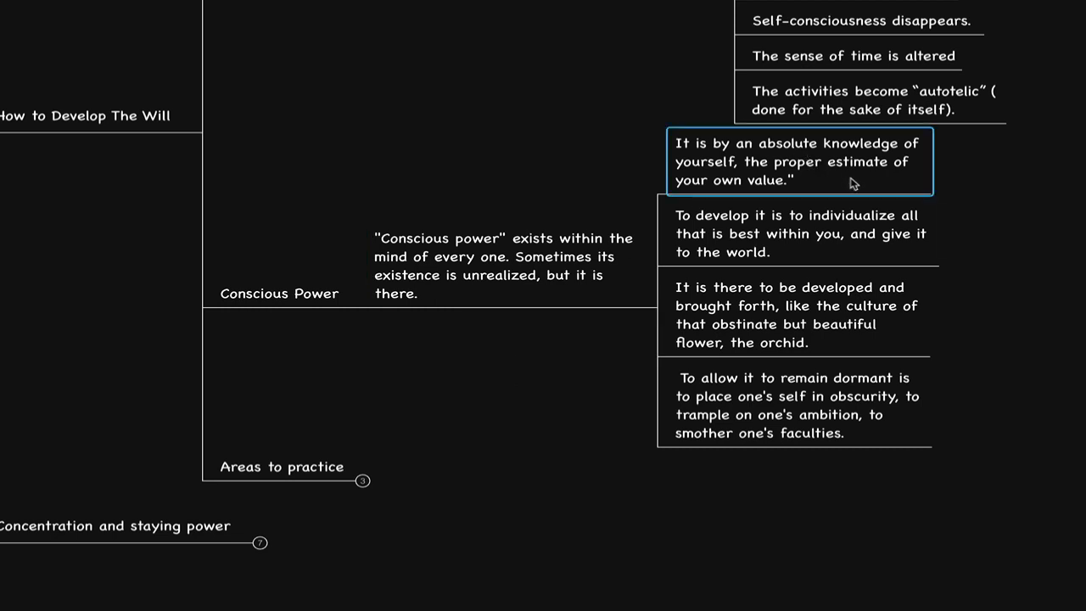
{"action": "mouse_move", "coordinate": [1007, 200]}
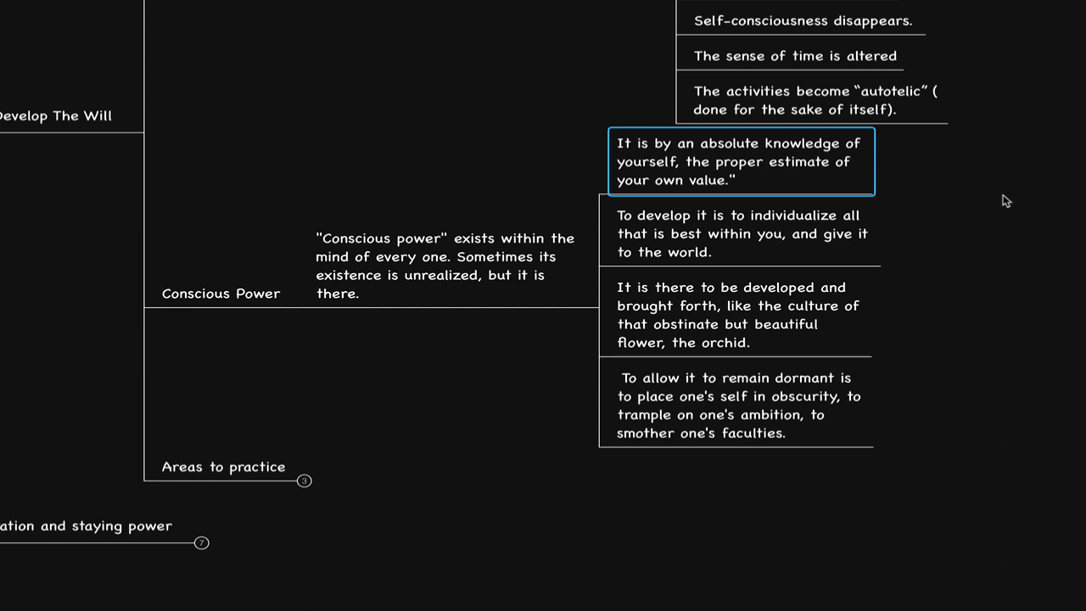
{"action": "mouse_move", "coordinate": [1001, 197]}
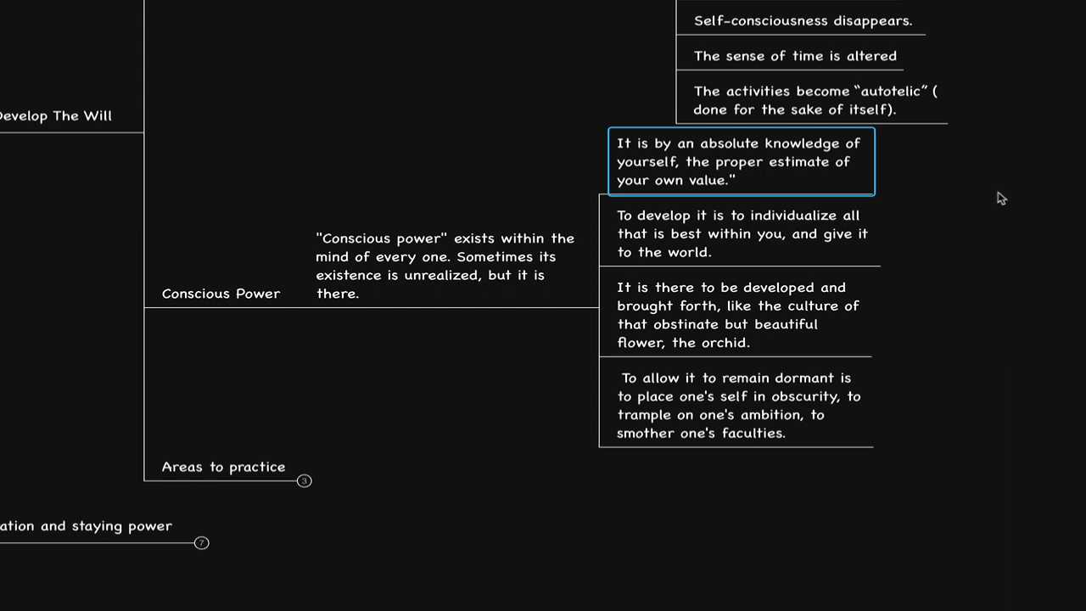
{"action": "left_click", "coordinate": [743, 234]}
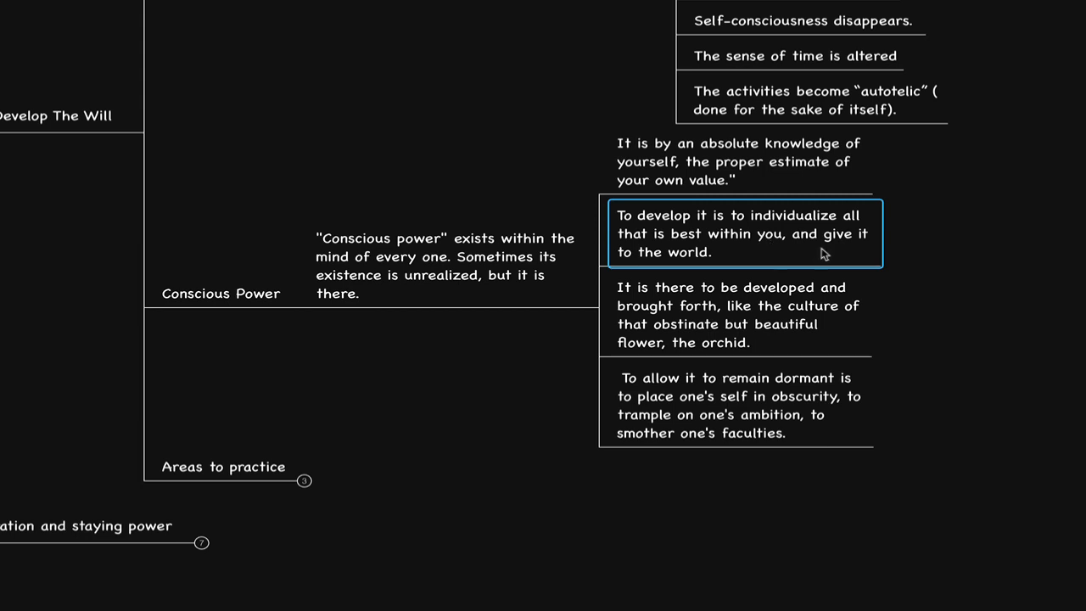
{"action": "mouse_move", "coordinate": [834, 251]}
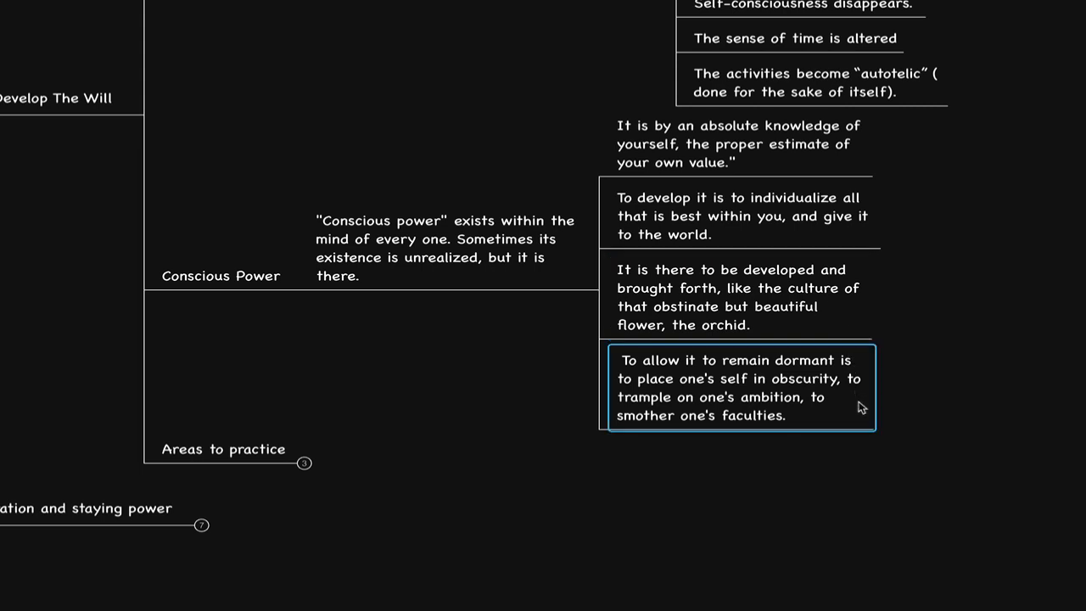
{"action": "scroll", "scroll_direction": "down", "scroll_amount": 3}
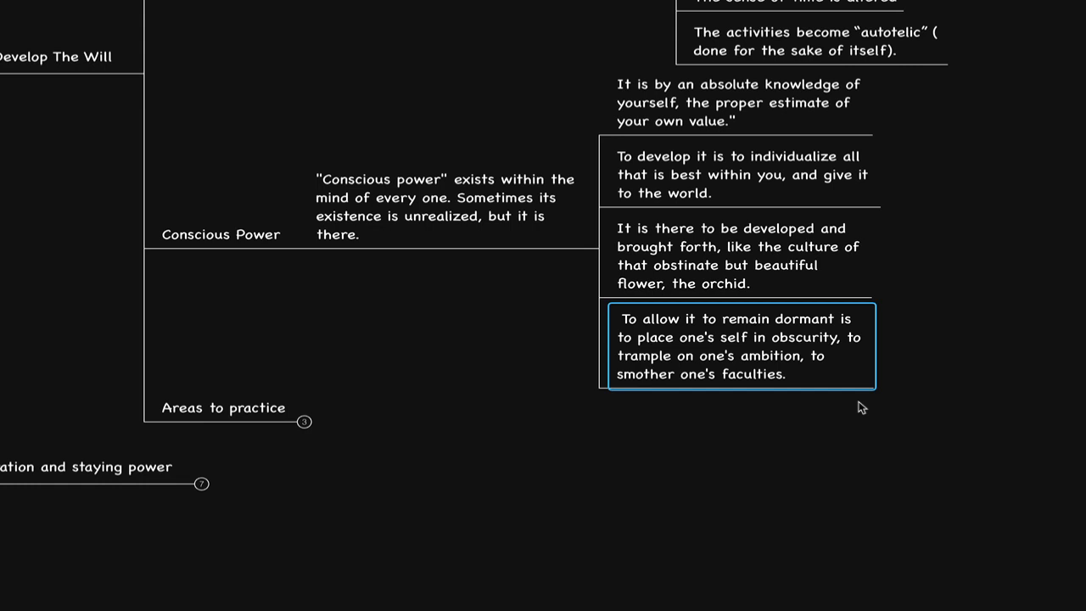
{"action": "mouse_move", "coordinate": [285, 379]}
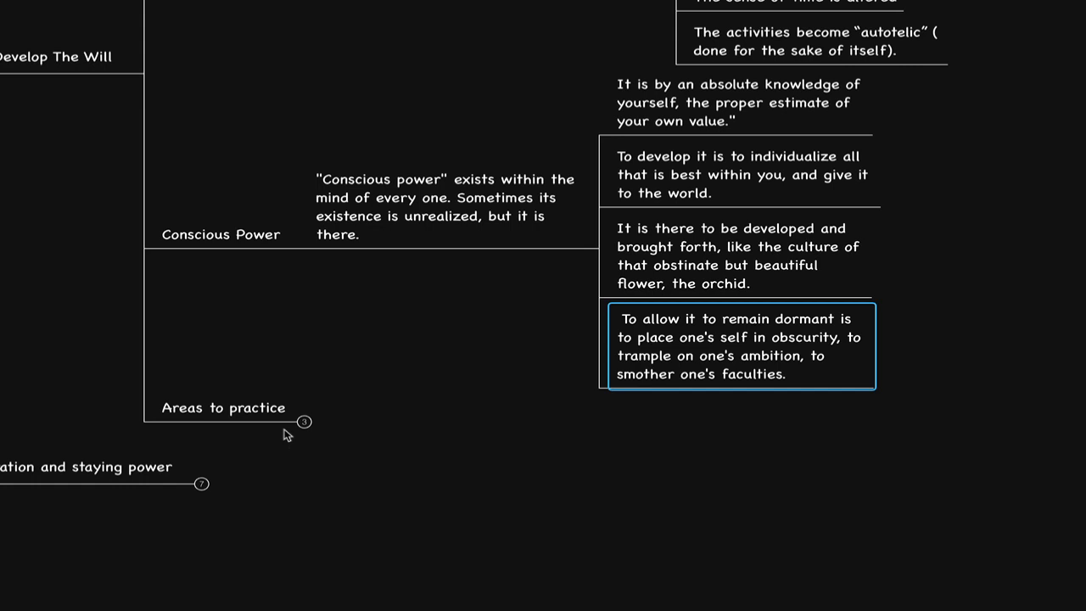
- Show the three practice items: exercise and nutrition, sticking to the task list, meditate
{"action": "left_click", "coordinate": [224, 407]}
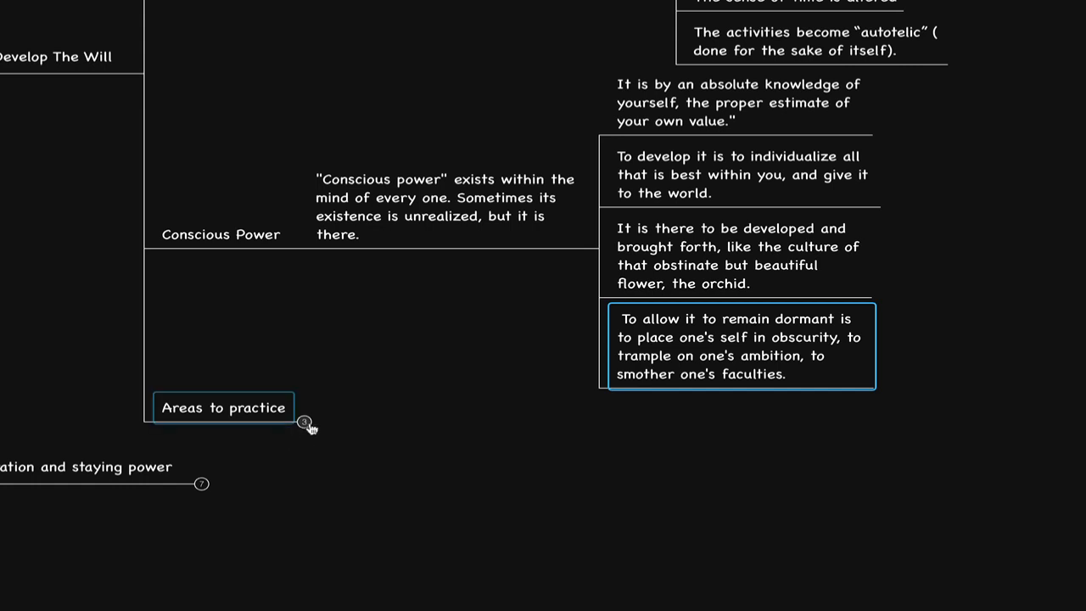
{"action": "left_click", "coordinate": [305, 421]}
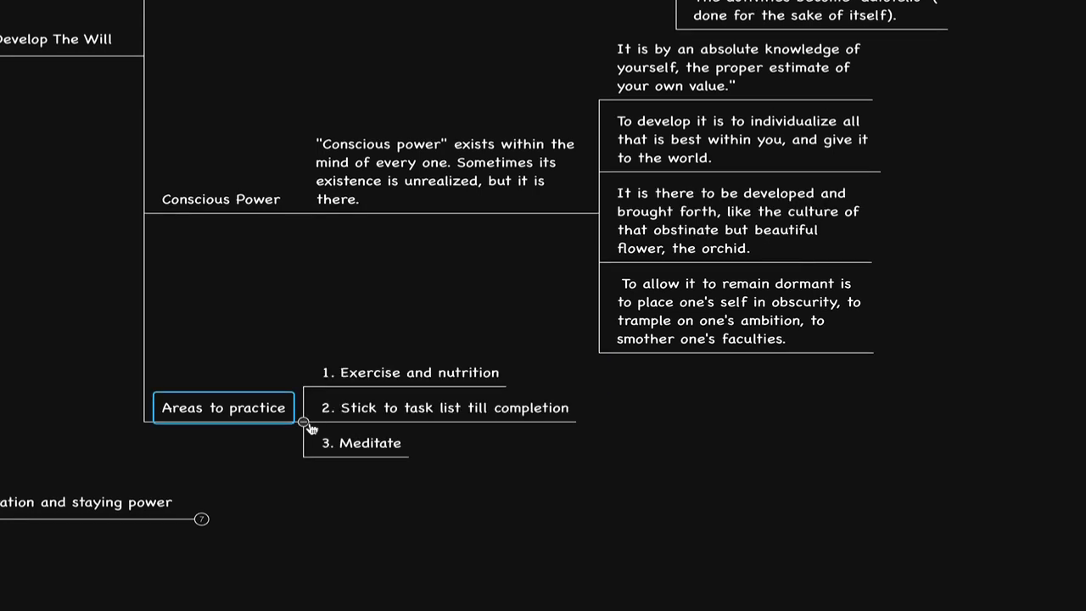
{"action": "scroll", "scroll_direction": "down", "scroll_amount": 3}
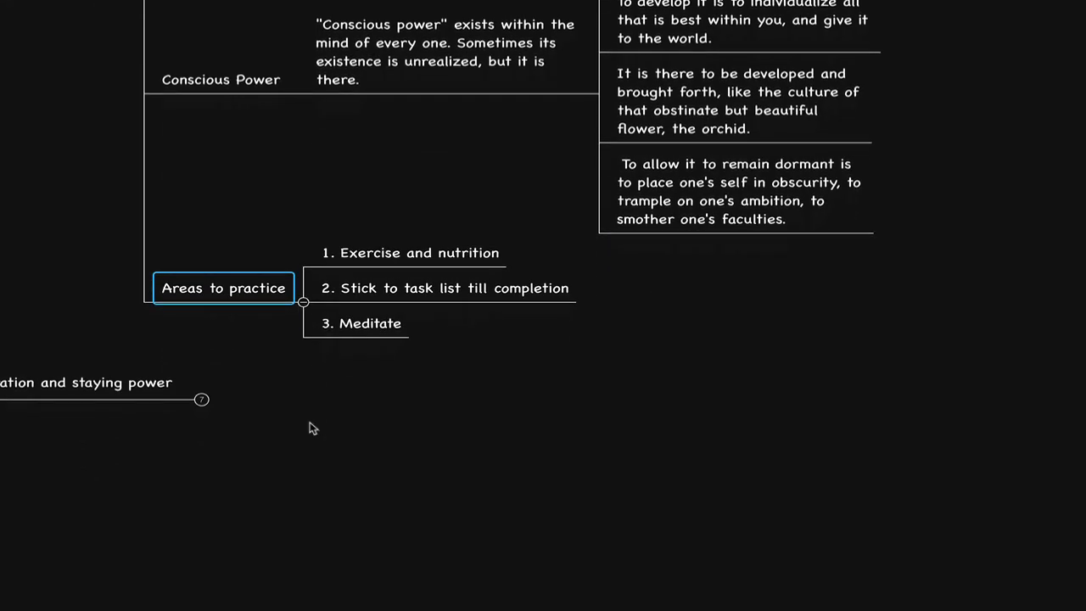
{"action": "left_click", "coordinate": [445, 289]}
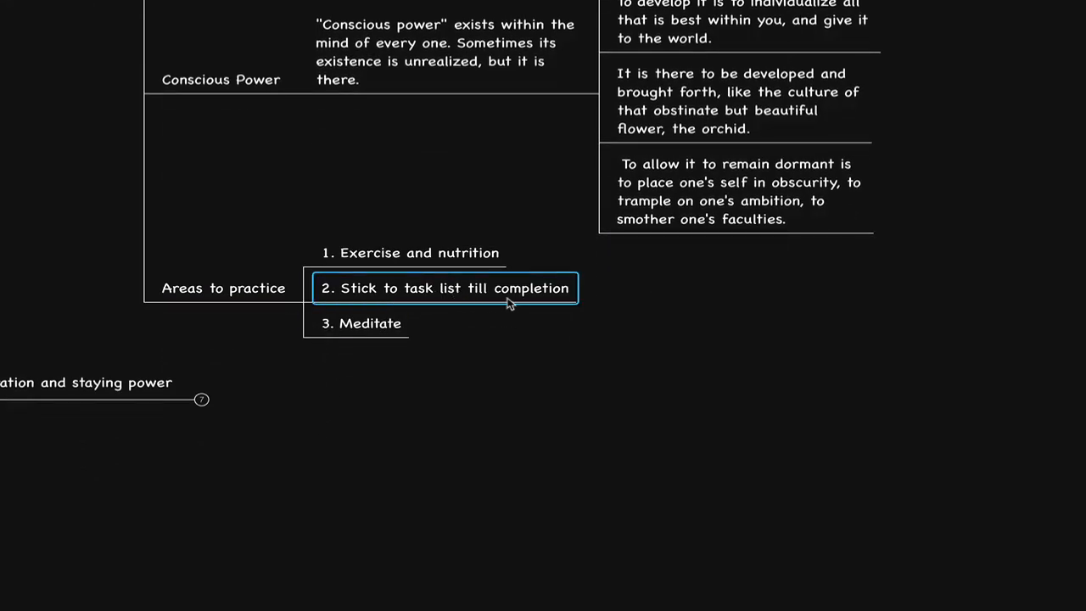
{"action": "mouse_move", "coordinate": [607, 297]}
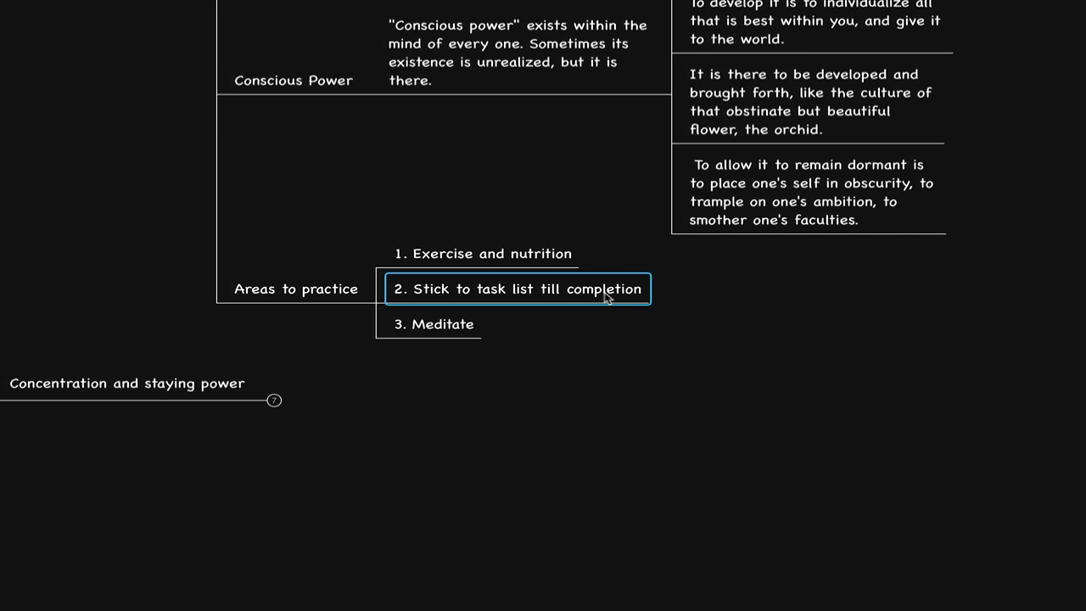
{"action": "mouse_move", "coordinate": [598, 331]}
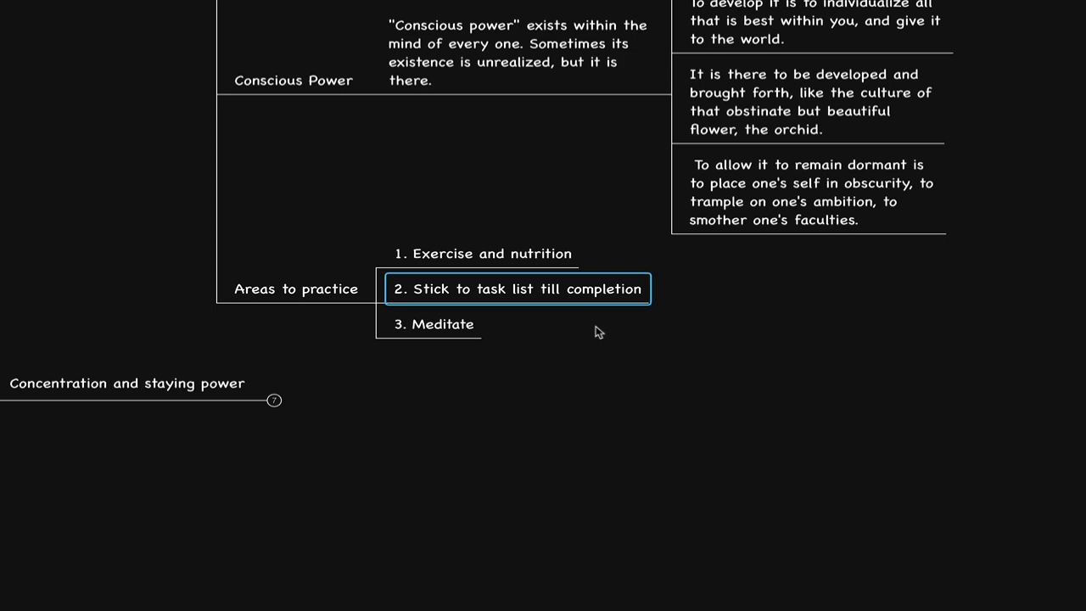
{"action": "mouse_move", "coordinate": [638, 347]}
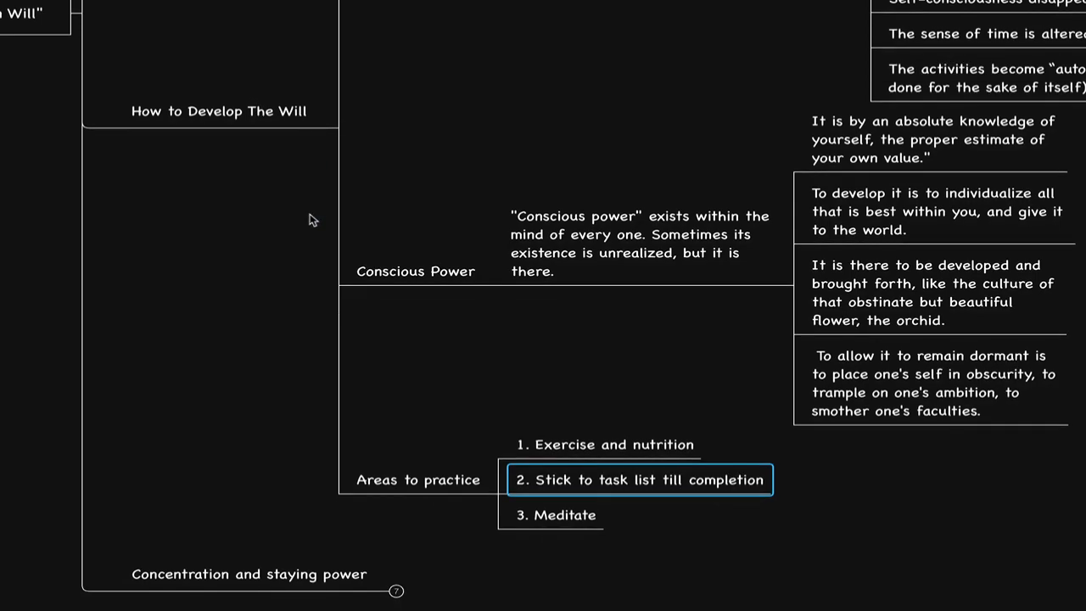
{"action": "scroll", "scroll_direction": "down", "scroll_amount": 3}
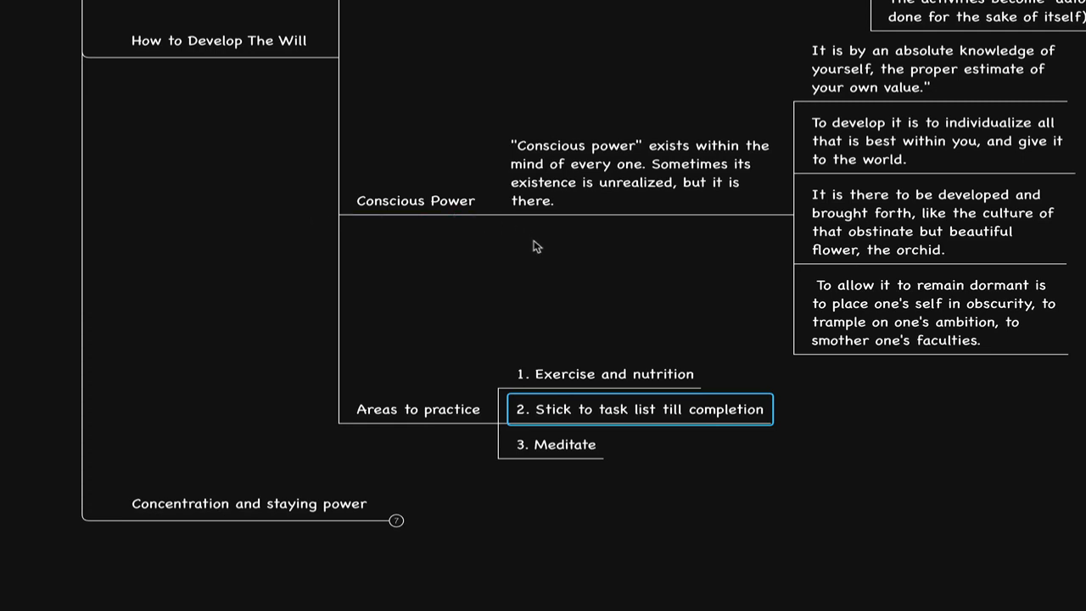
{"action": "mouse_move", "coordinate": [550, 305]}
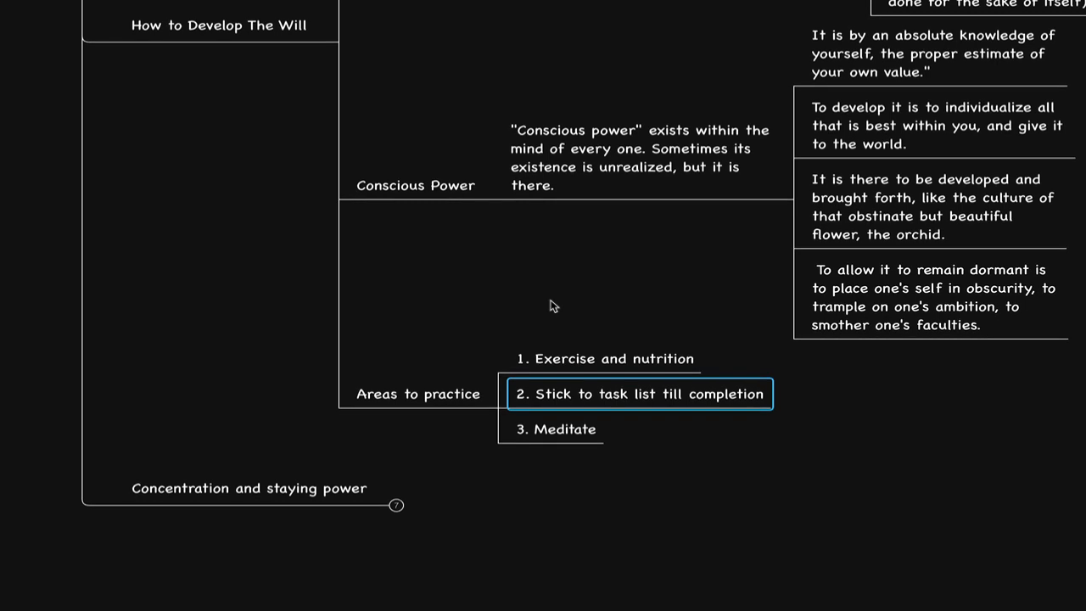
{"action": "mouse_move", "coordinate": [560, 449]}
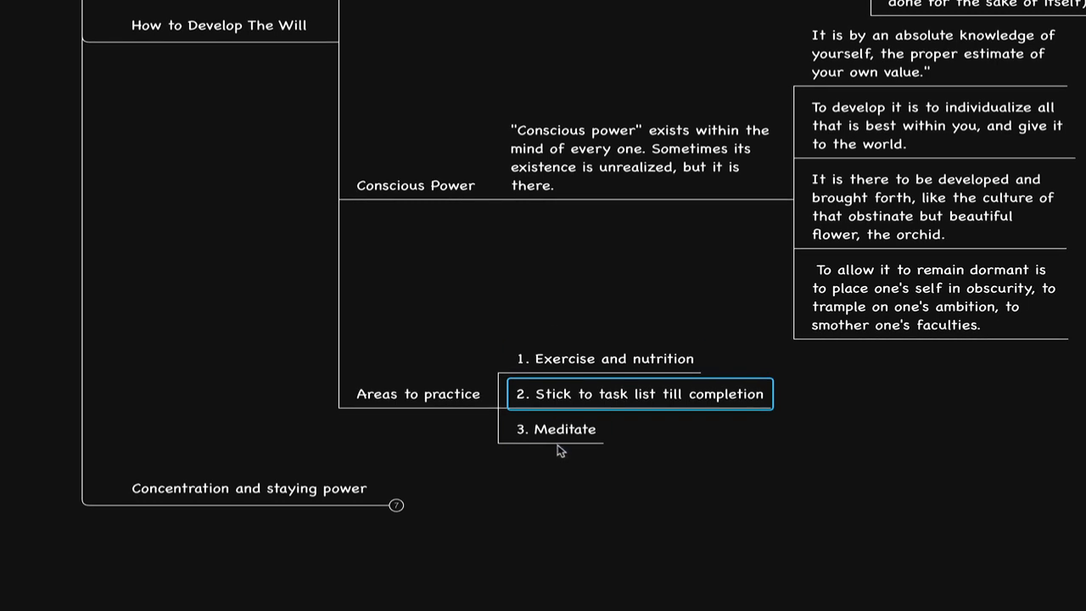
{"action": "left_click", "coordinate": [556, 428]}
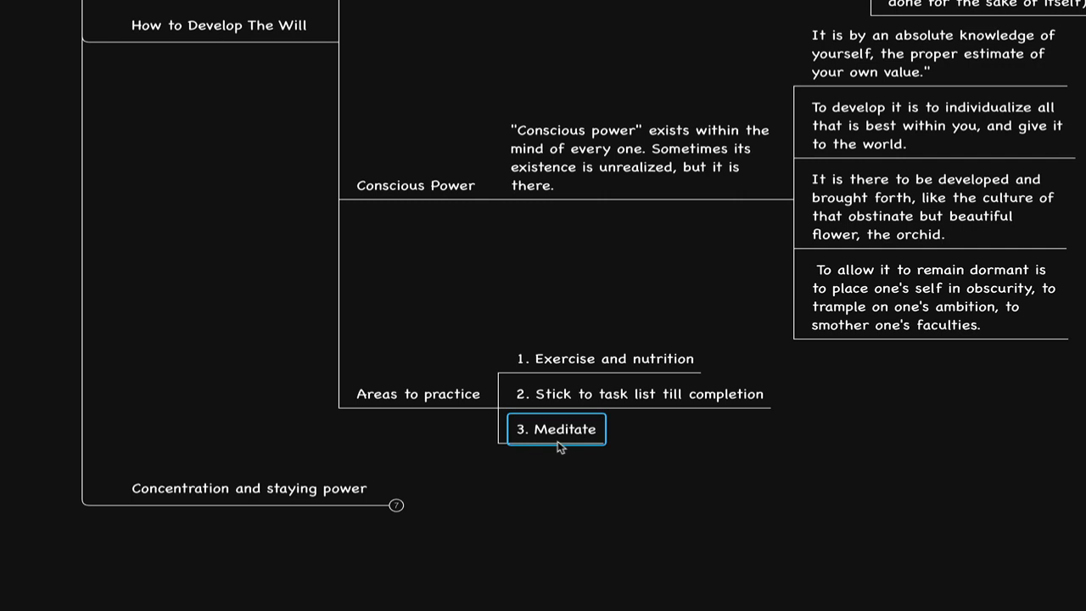
{"action": "mouse_move", "coordinate": [566, 428]}
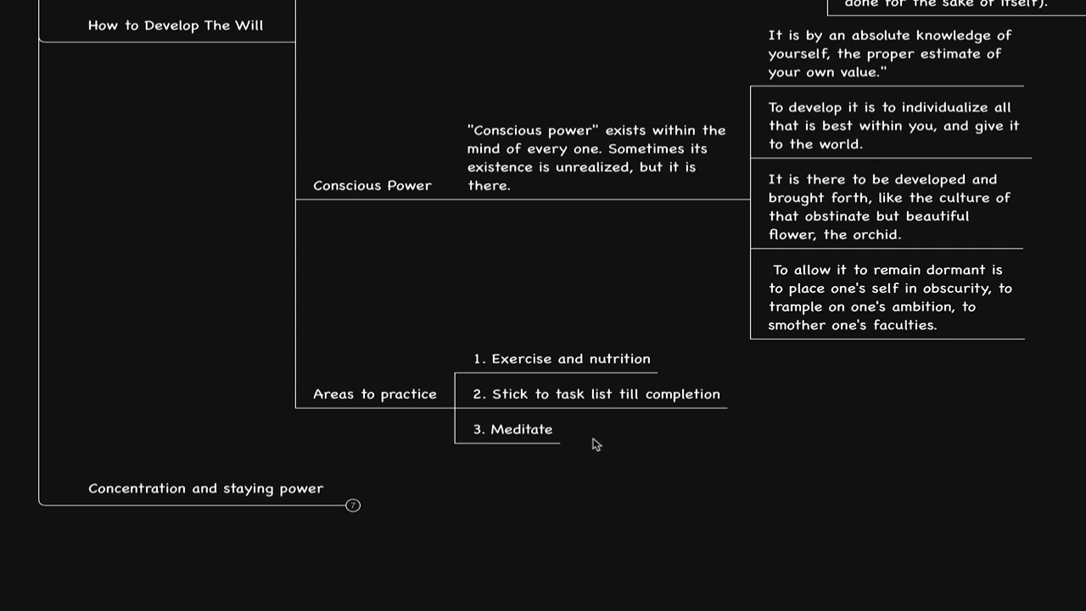
{"action": "scroll", "scroll_direction": "down", "scroll_amount": 3}
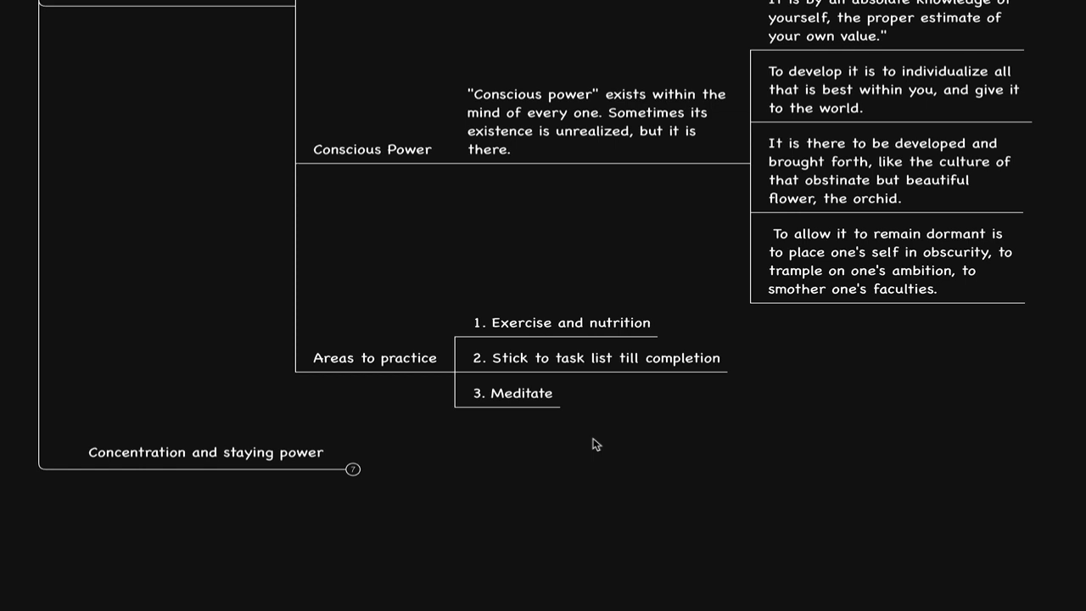
{"action": "left_click", "coordinate": [205, 452]}
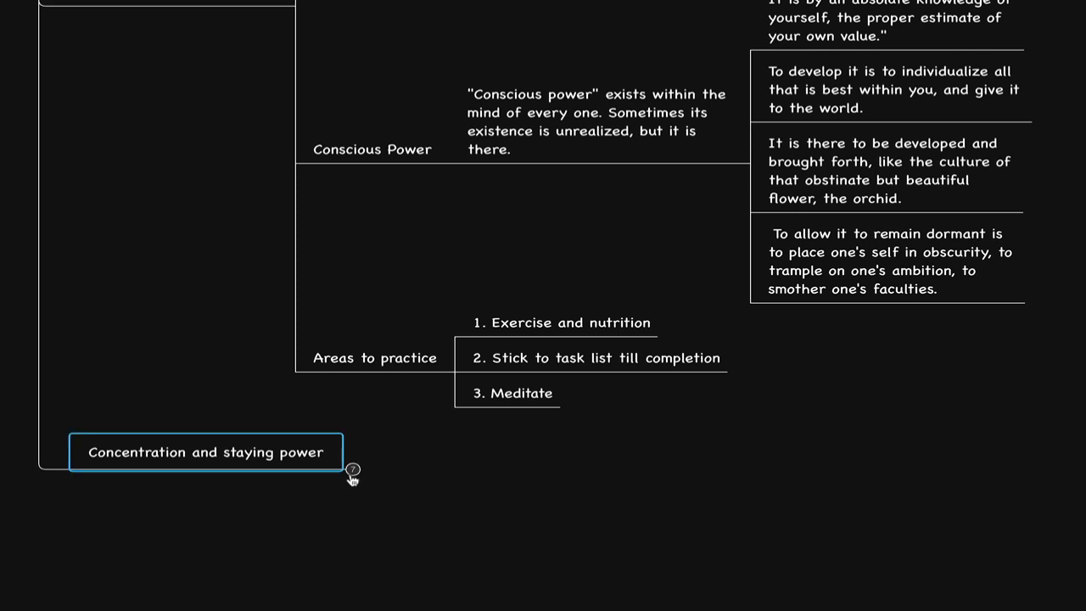
- Reveal Health and Well-being, Believing in YOURSELF and Persistent Purpose with their quotes
{"action": "left_click", "coordinate": [353, 468]}
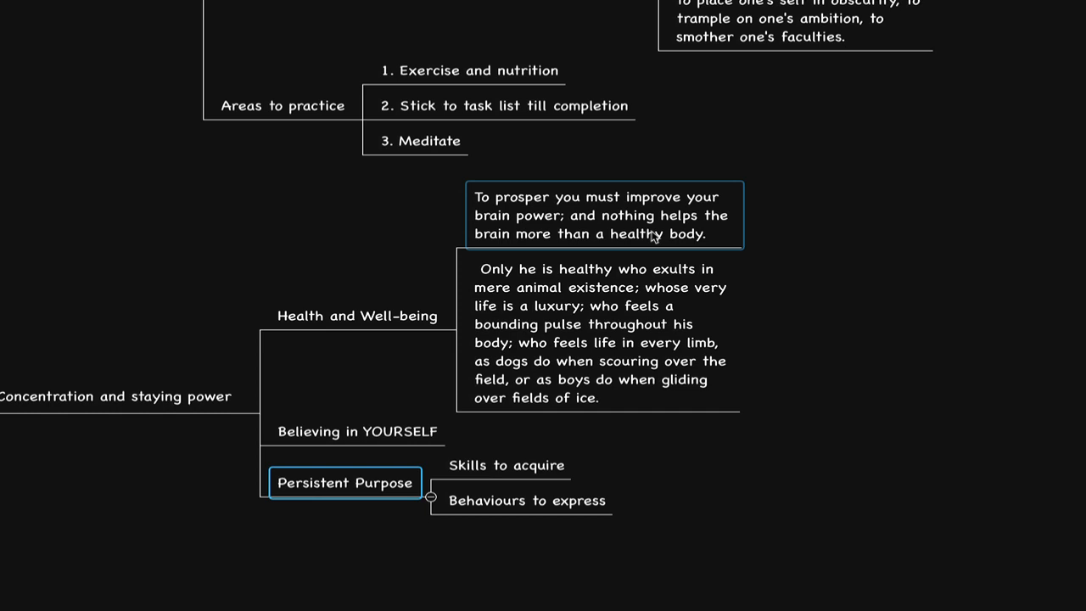
{"action": "left_click", "coordinate": [356, 431]}
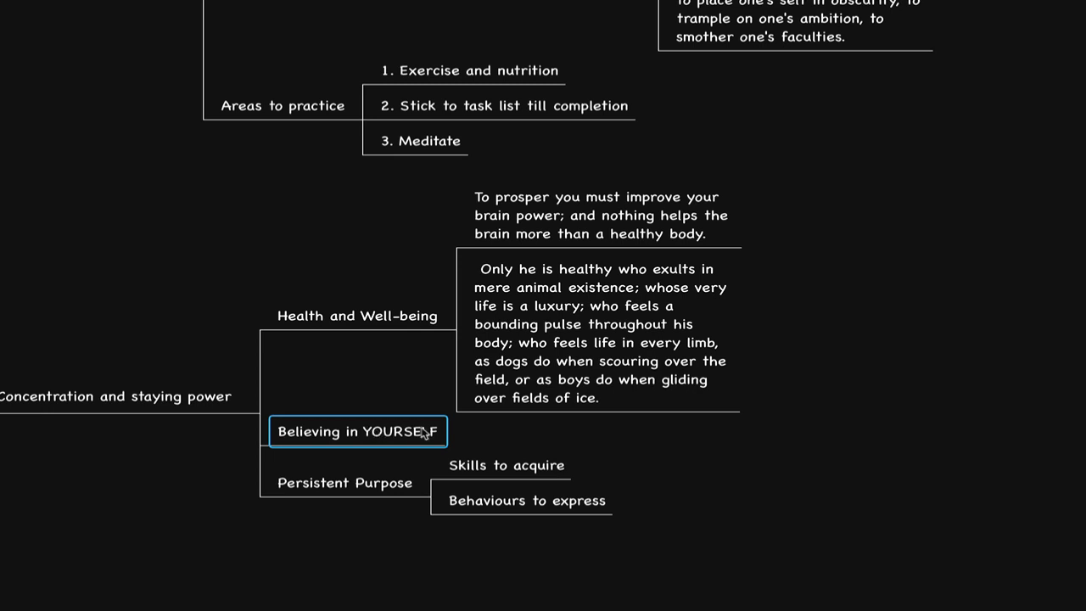
{"action": "left_click", "coordinate": [506, 465]}
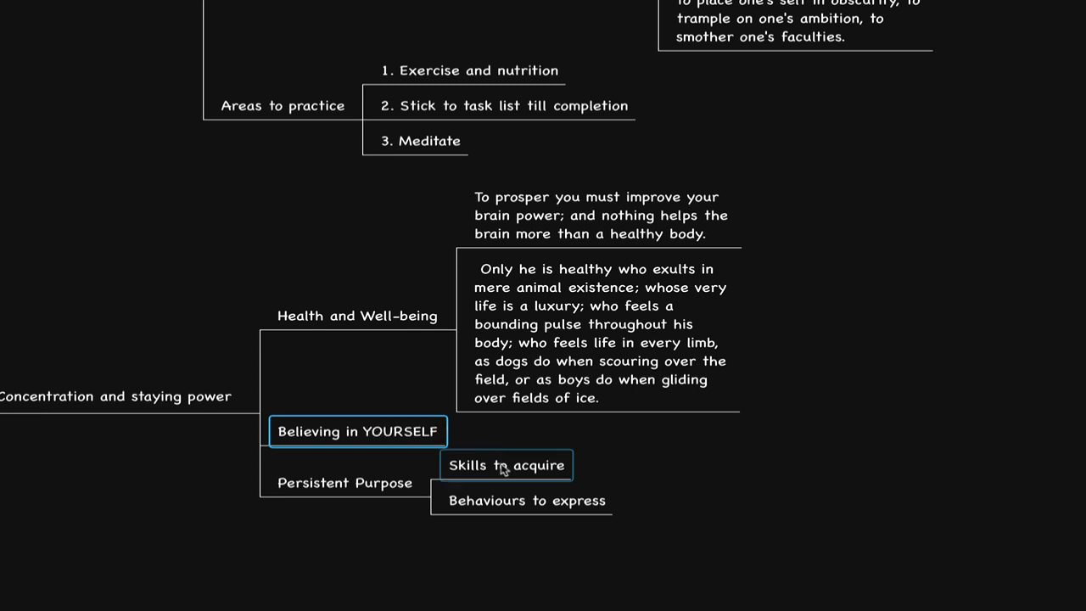
{"action": "left_click", "coordinate": [505, 465]}
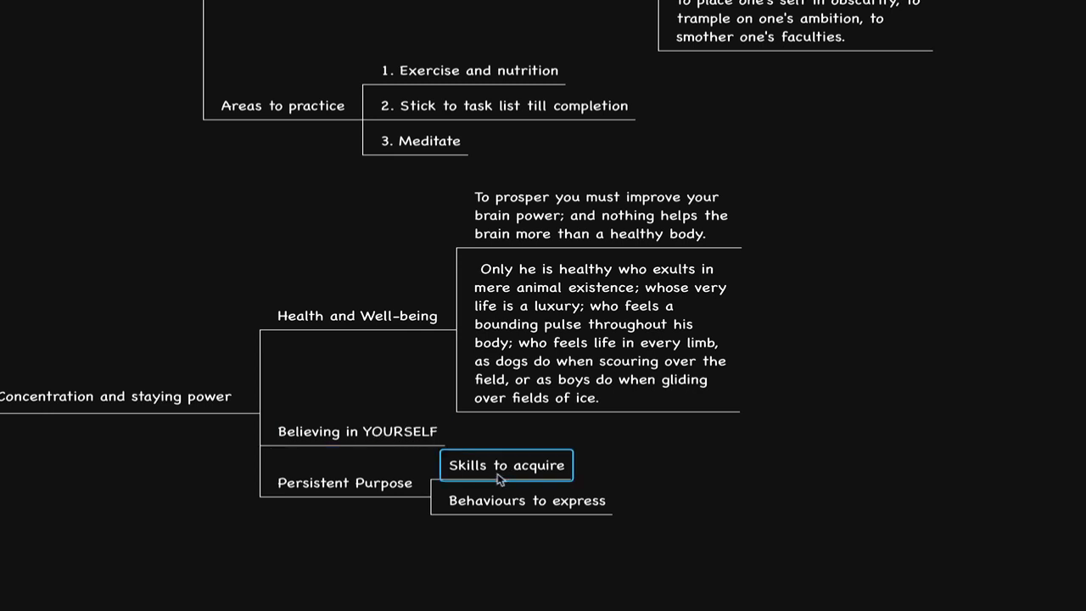
{"action": "left_click", "coordinate": [526, 499]}
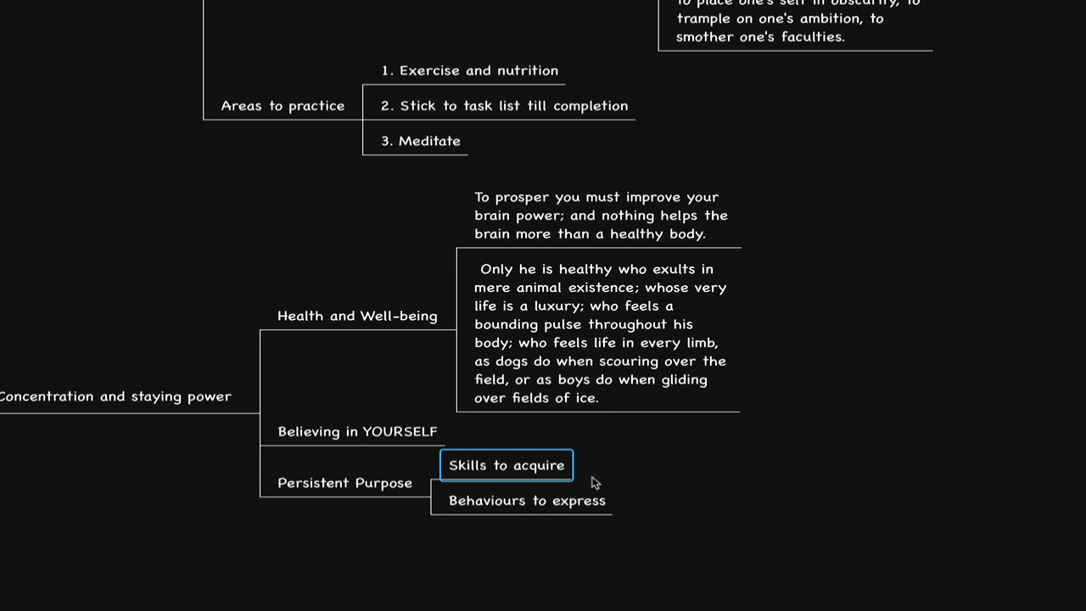
{"action": "mouse_move", "coordinate": [624, 475]}
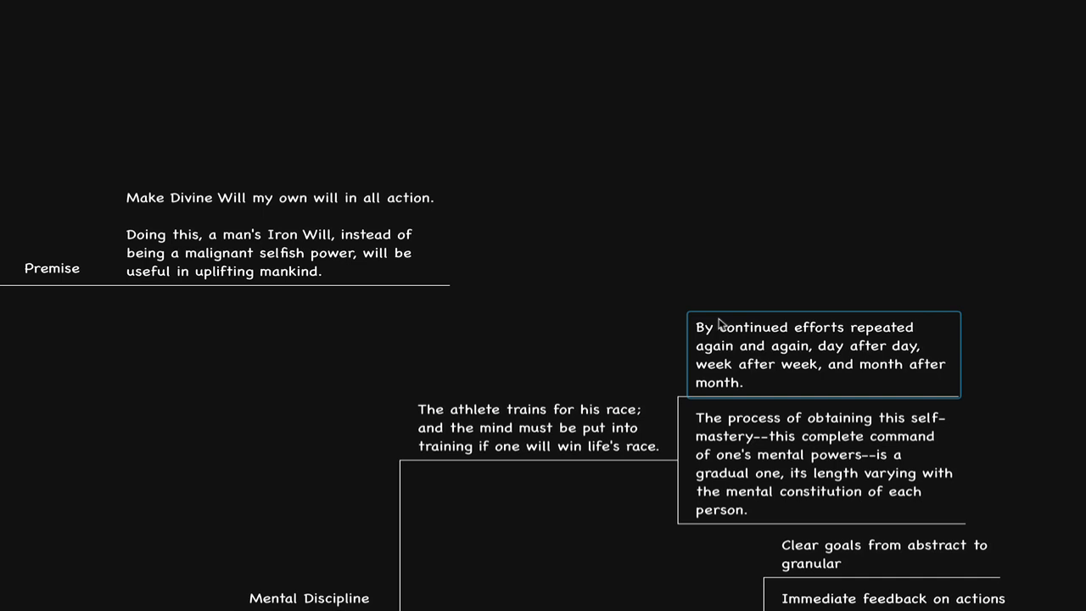
- Collapse the Flow sub-topics beneath the Huxley quote, leaving it above Conscious Power
{"action": "scroll", "scroll_direction": "down", "scroll_amount": 3}
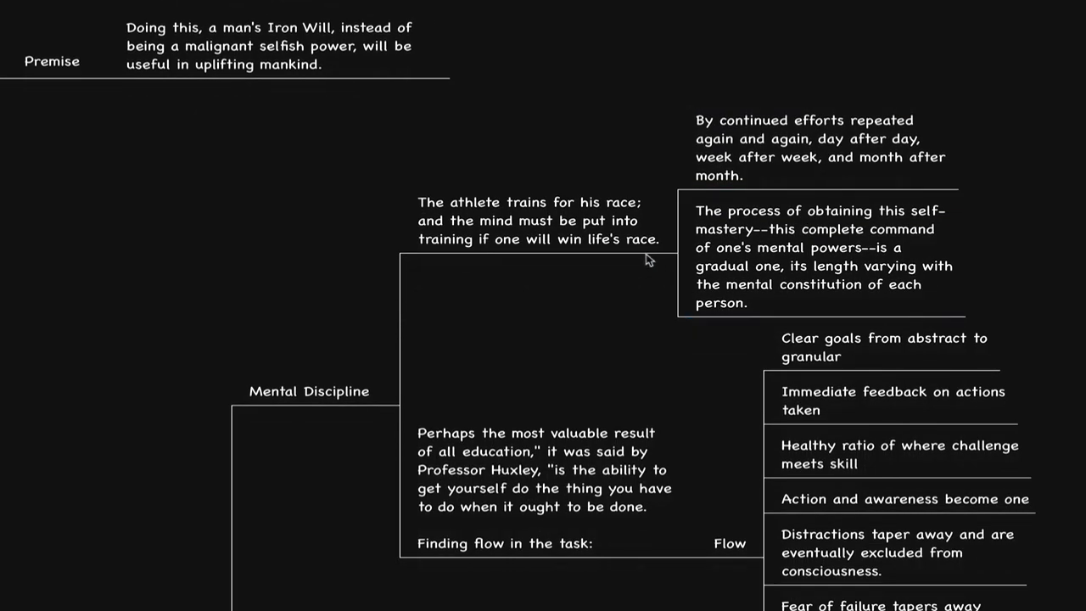
{"action": "left_click", "coordinate": [537, 221]}
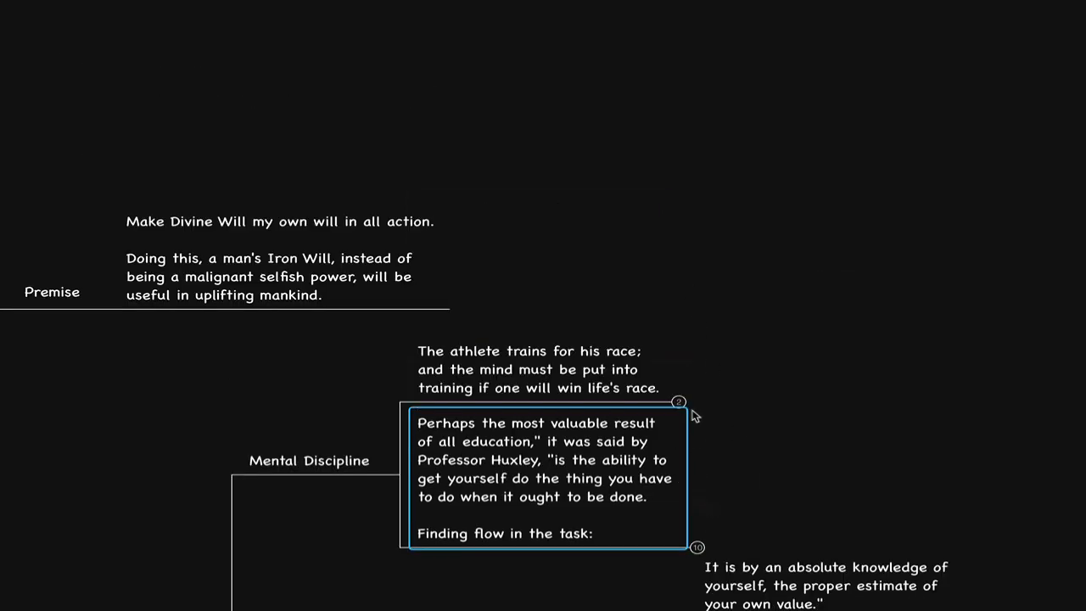
{"action": "scroll", "scroll_direction": "down", "scroll_amount": 3}
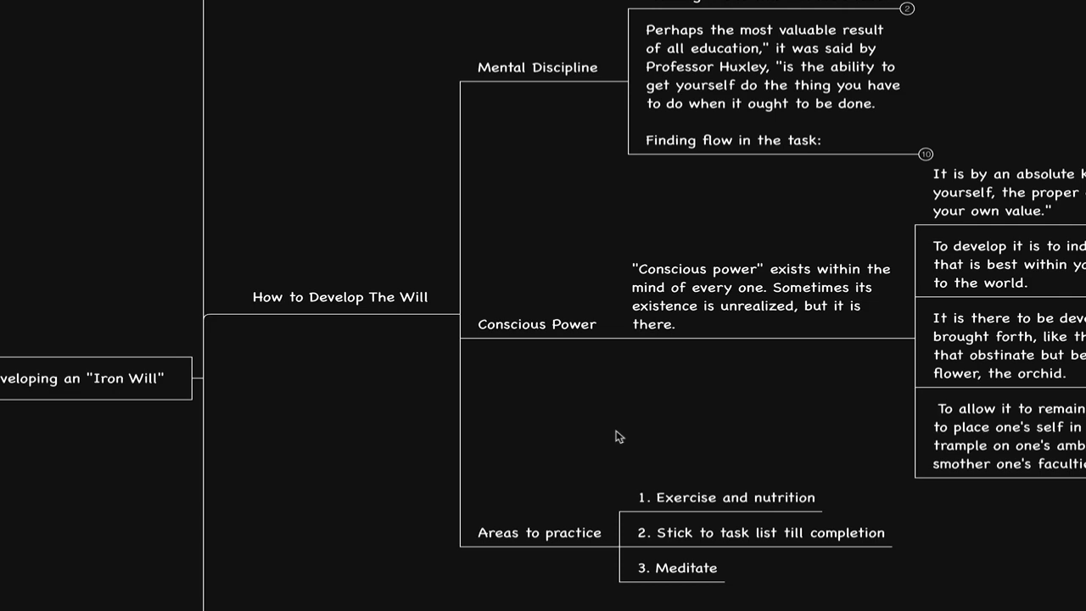
{"action": "scroll", "scroll_direction": "down", "scroll_amount": 3}
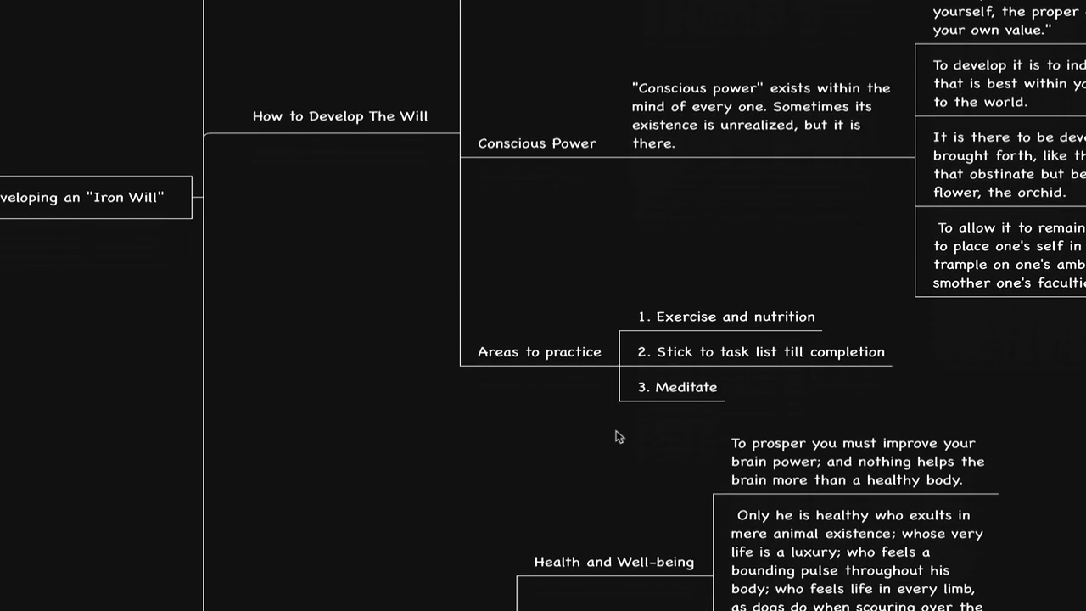
{"action": "scroll", "scroll_direction": "down", "scroll_amount": 3}
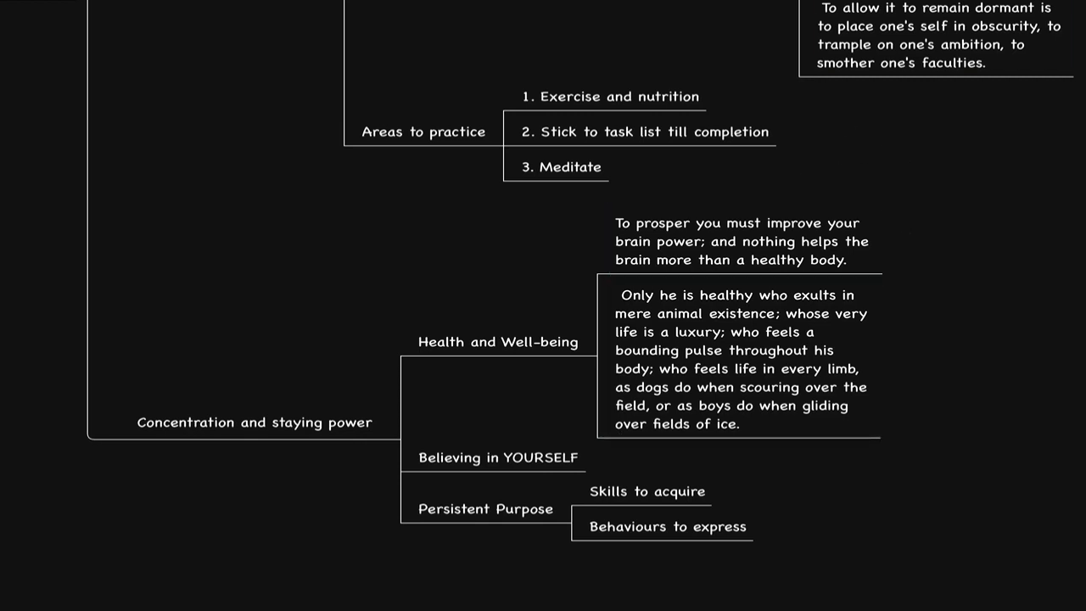
{"action": "mouse_move", "coordinate": [821, 146]}
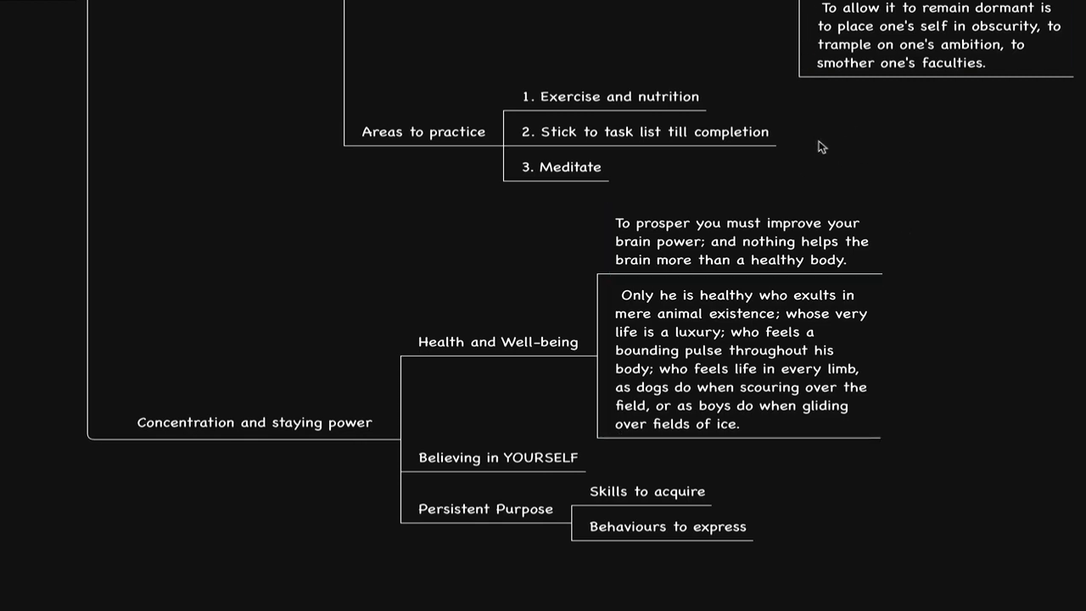